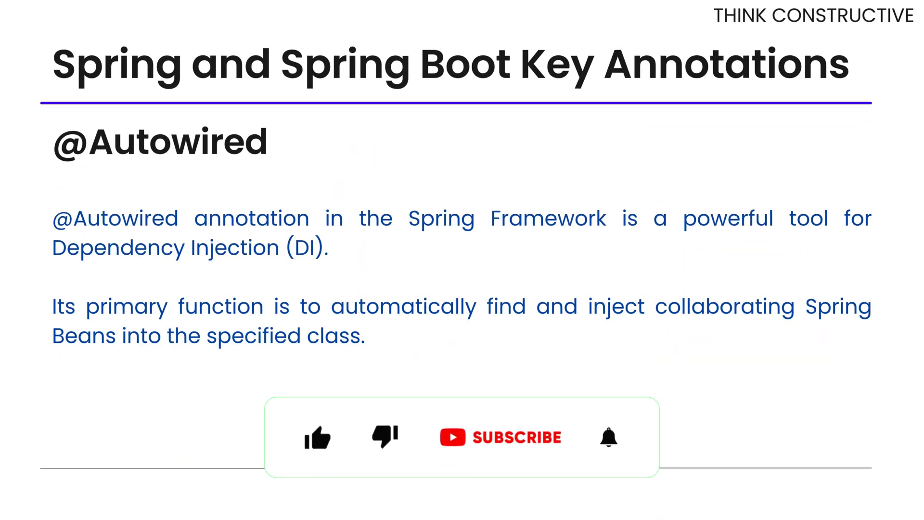
# Bring up IntelliJ IDEA with the annotations-demo project and its source package expanded.
pyautogui.click(317, 437)
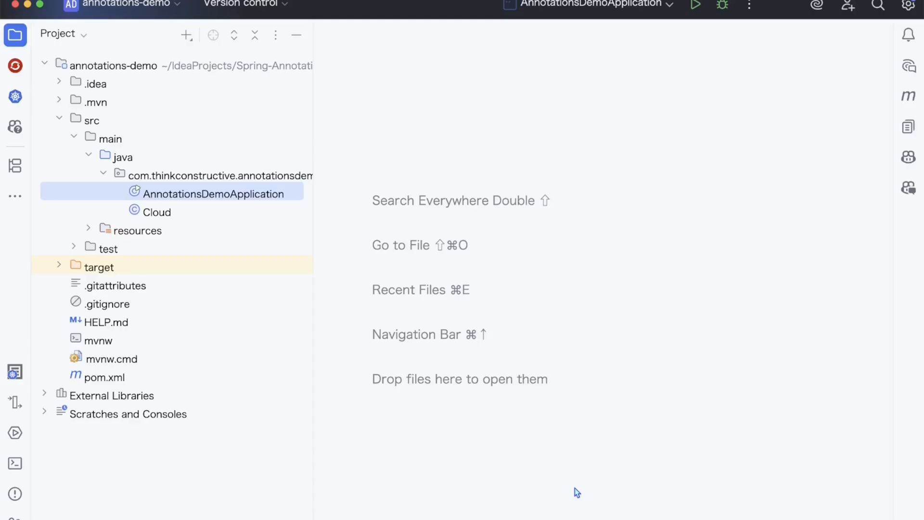
pyautogui.moveTo(223, 196)
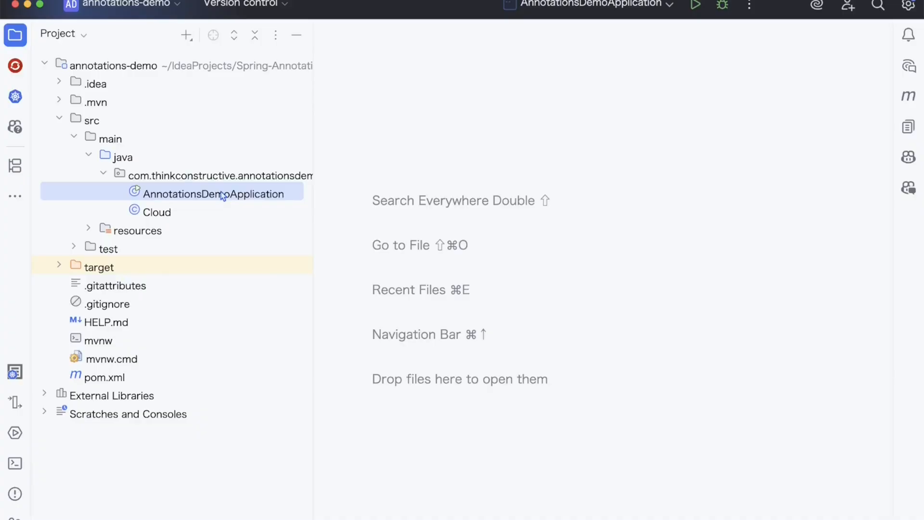
# Open AnnotationsDemoApplication and Cloud from the Project tree to review them.
pyautogui.doubleClick(214, 194)
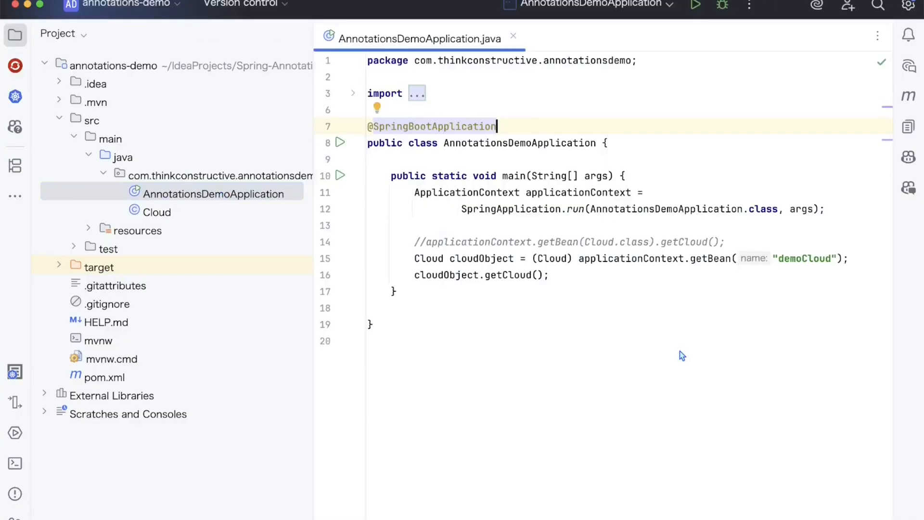
pyautogui.moveTo(608, 207)
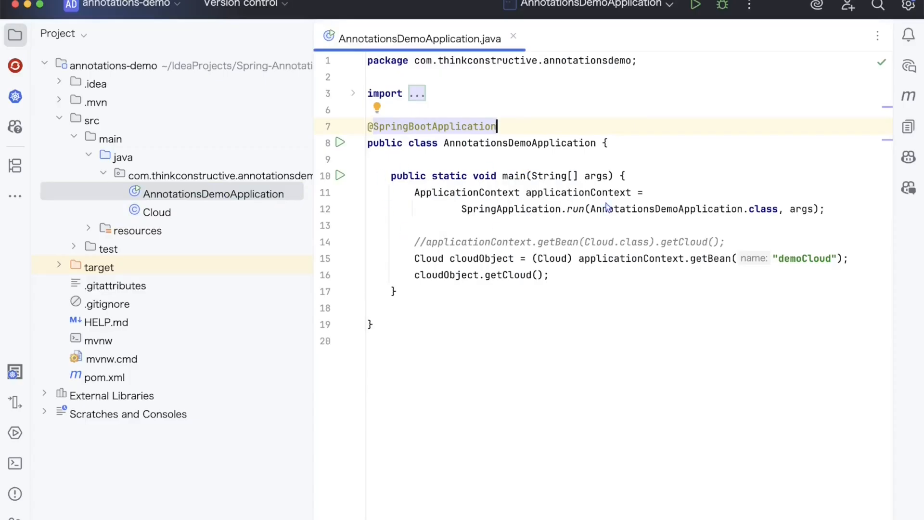
pyautogui.moveTo(545, 341)
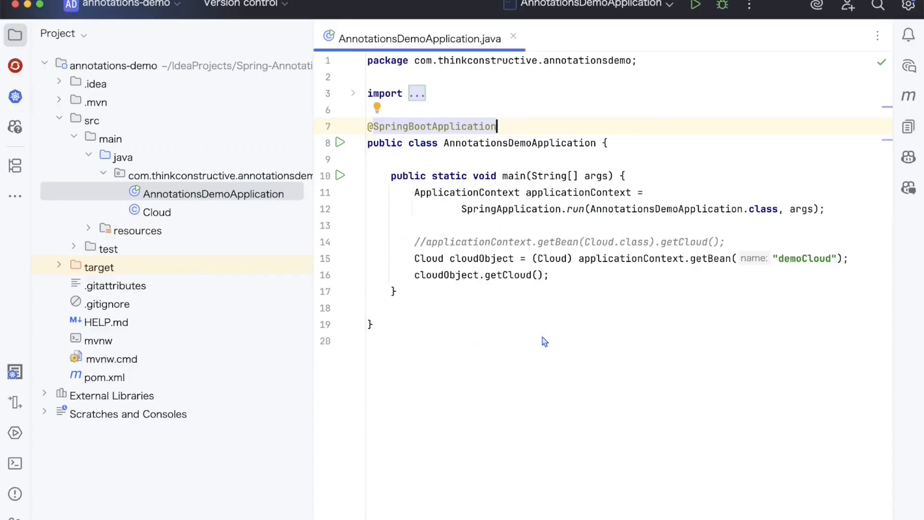
pyautogui.doubleClick(158, 212)
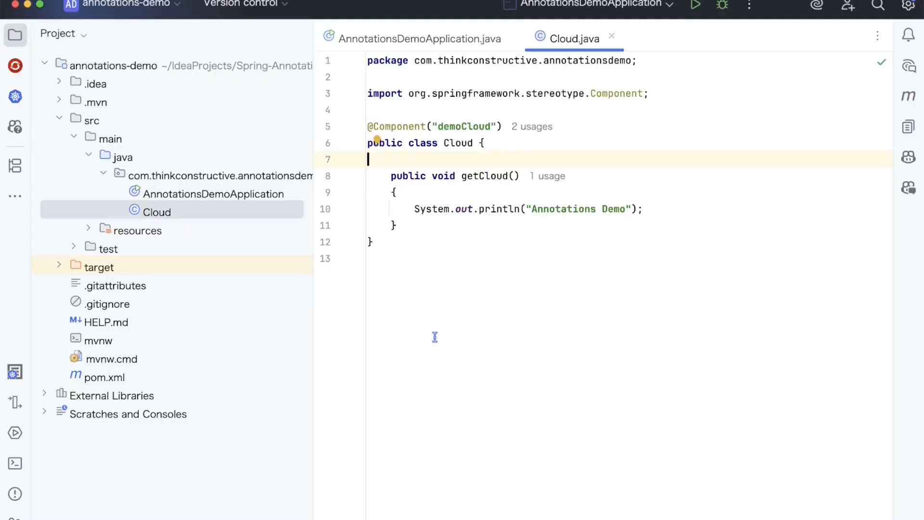
pyautogui.moveTo(428, 295)
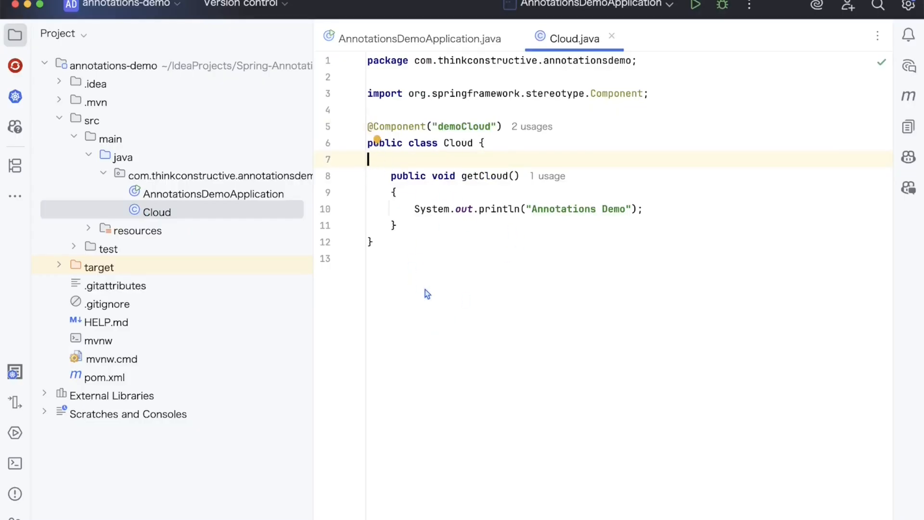
pyautogui.moveTo(516, 224)
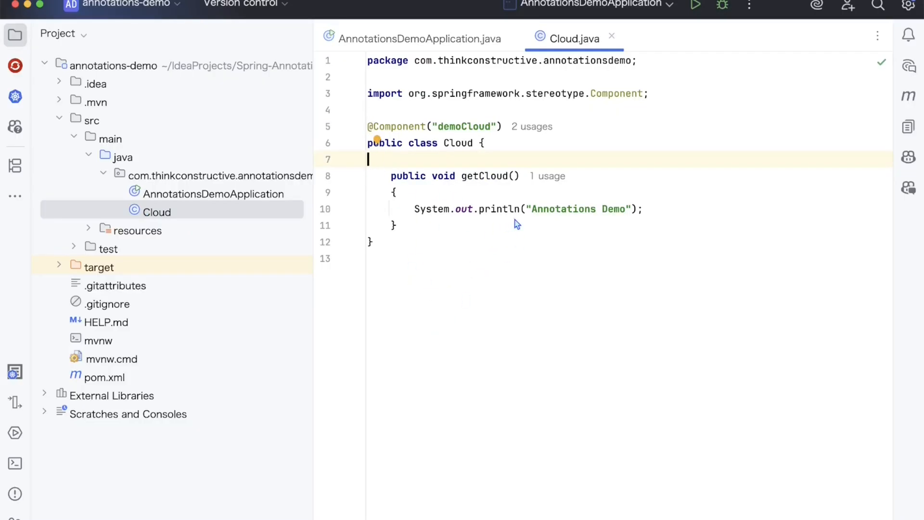
pyautogui.moveTo(211, 198)
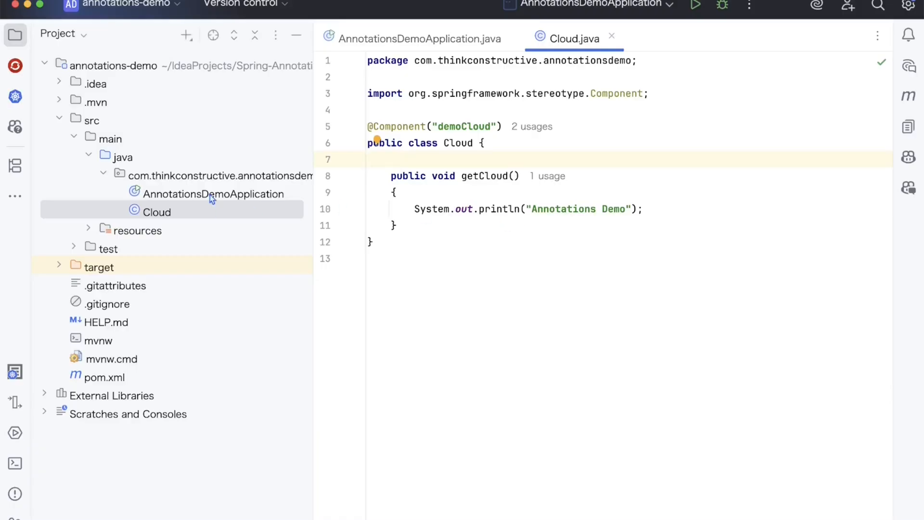
pyautogui.click(419, 38)
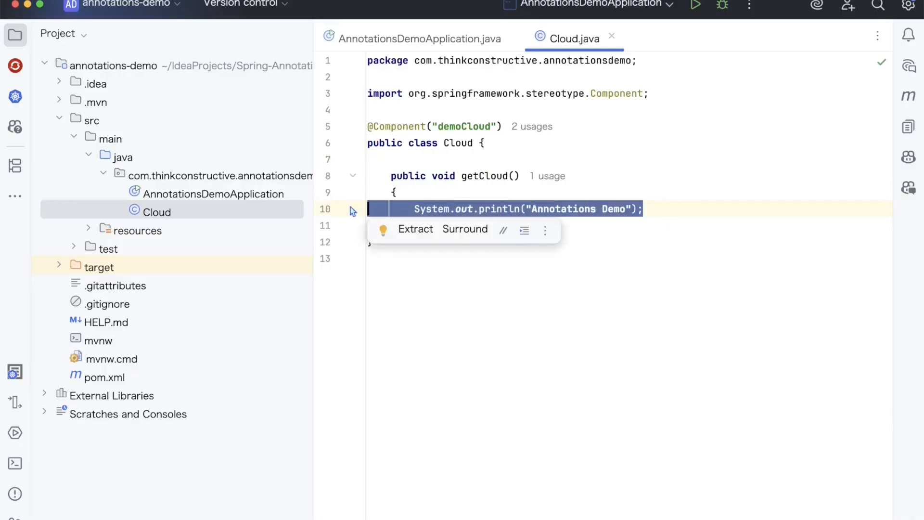
# Comment out the Annotations Demo println line inside Cloud.getCloud().
pyautogui.press('cmd+/')
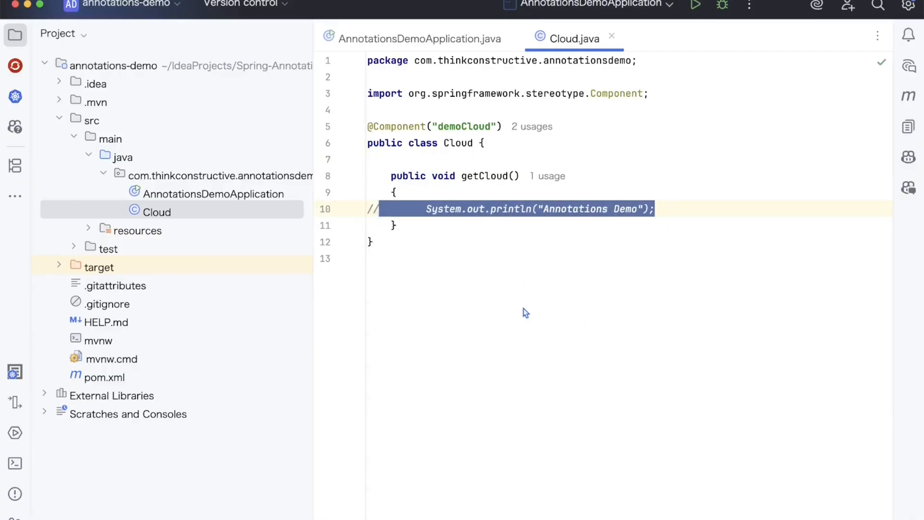
pyautogui.press('Enter')
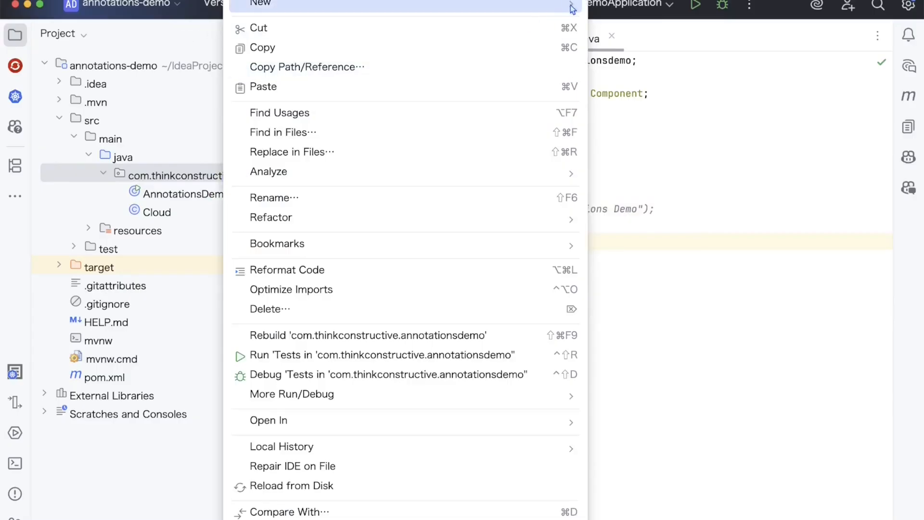
# Create a new Java class named GoogleCloud in the package.
pyautogui.click(261, 3)
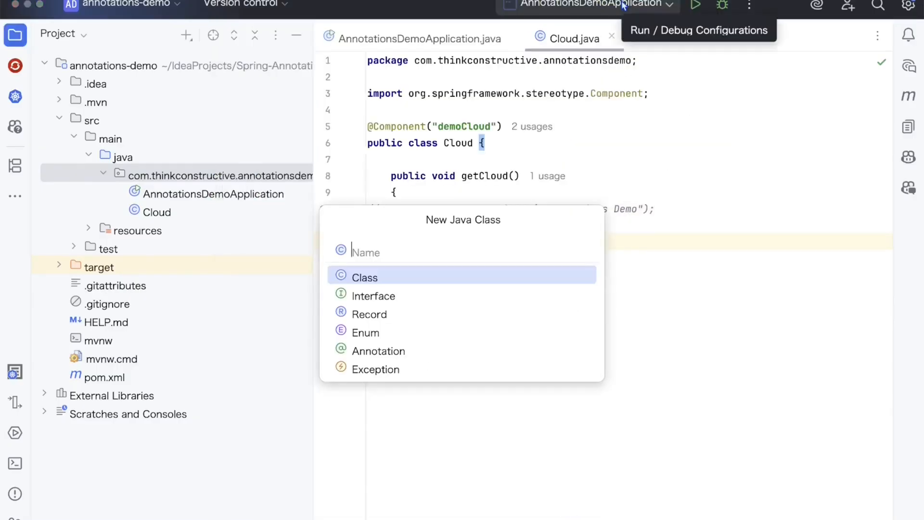
pyautogui.write('Goo')
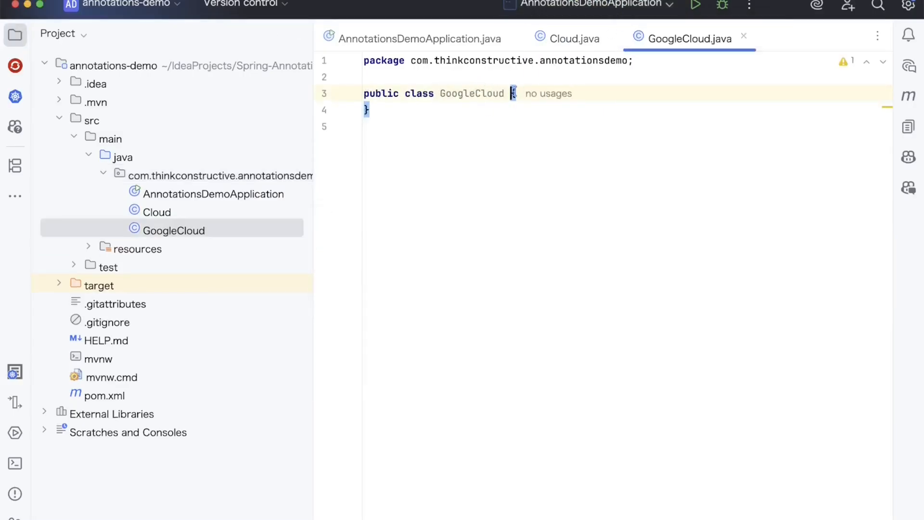
pyautogui.moveTo(529, 100)
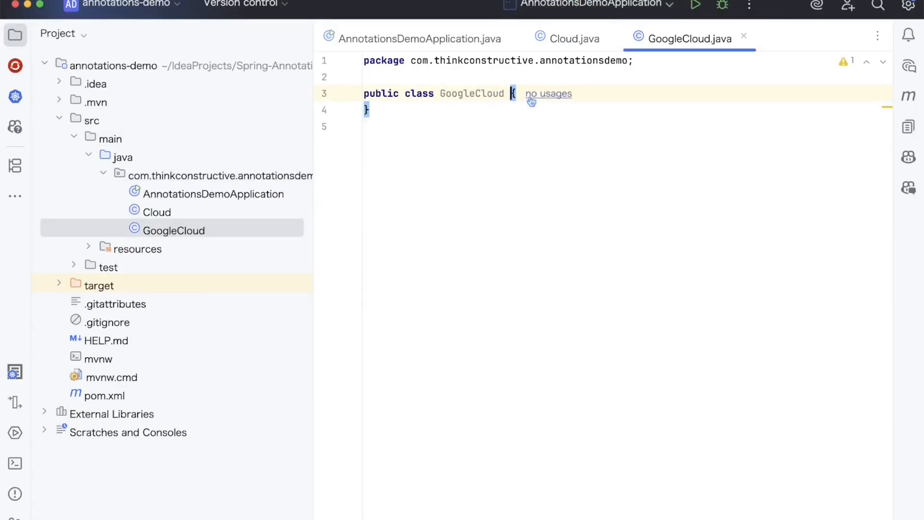
pyautogui.press('enter')
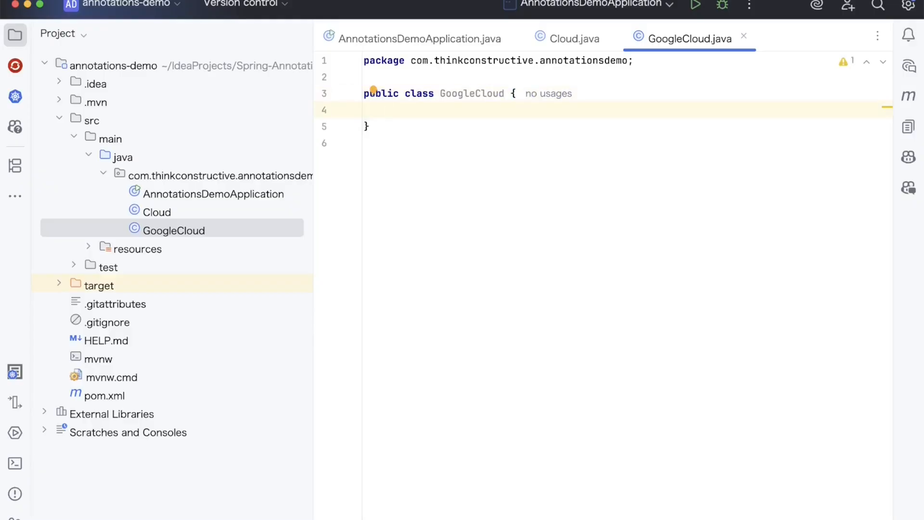
# Add a public void getCloud() method printing "Google Cloud Provider got invoked".
pyautogui.write('public void')
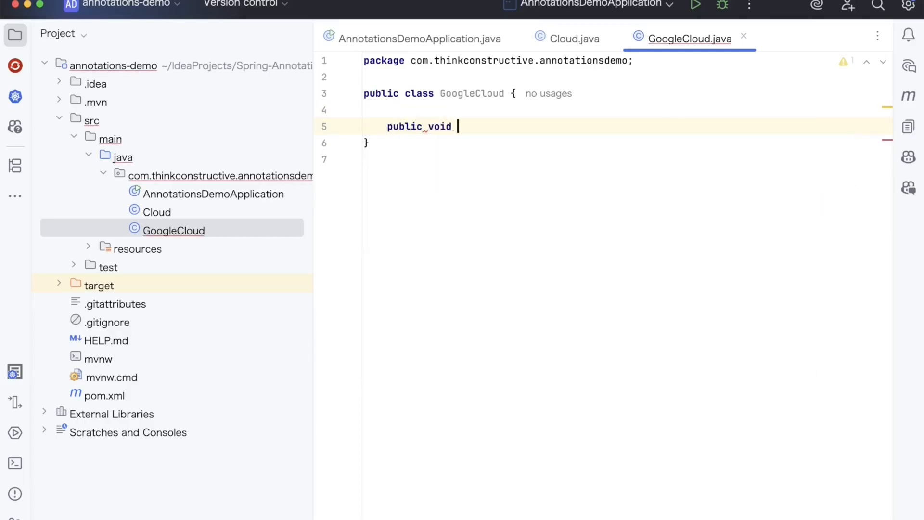
pyautogui.write('getClou')
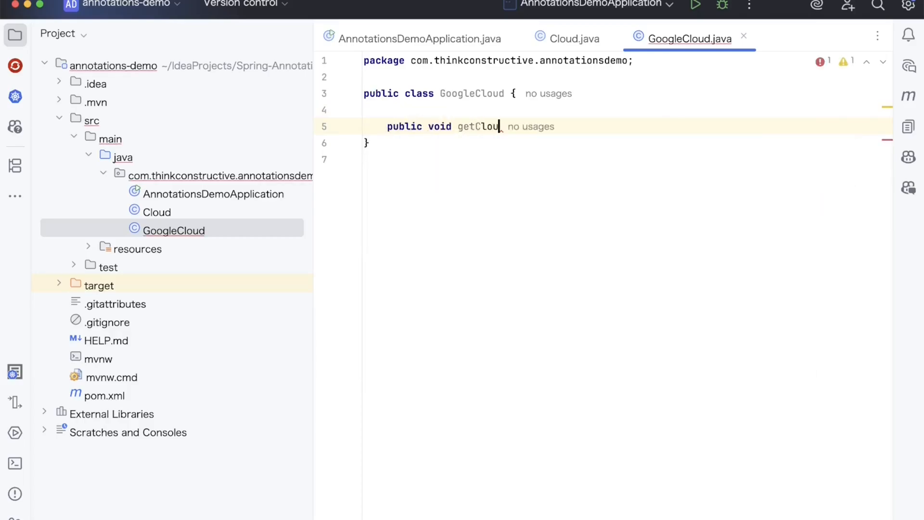
pyautogui.write('()')
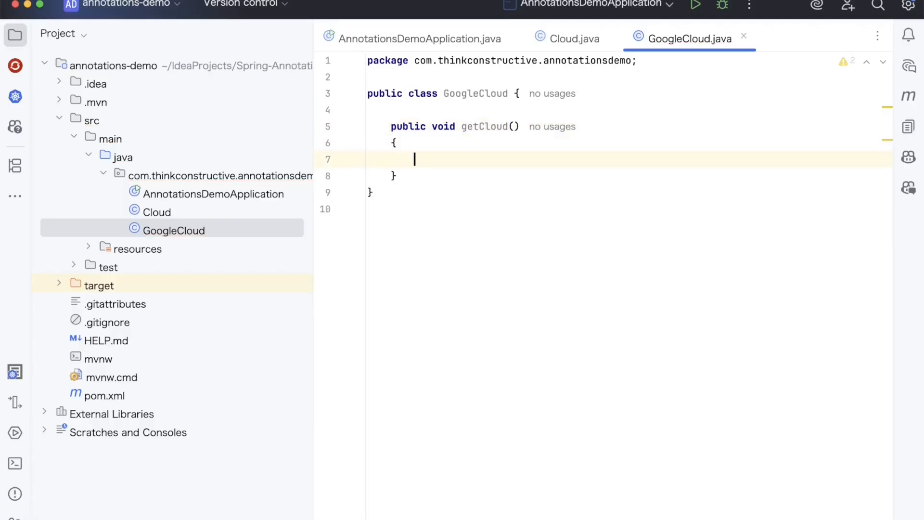
pyautogui.write('System')
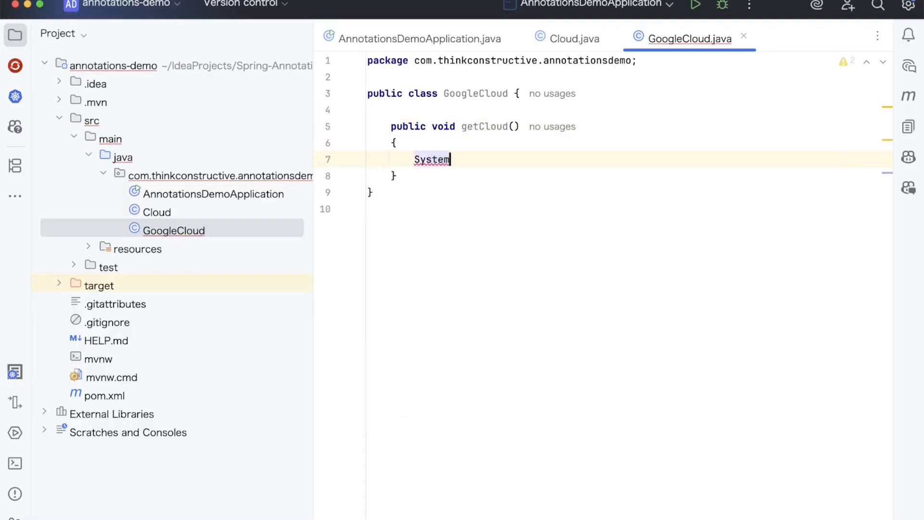
pyautogui.write('.out.println();')
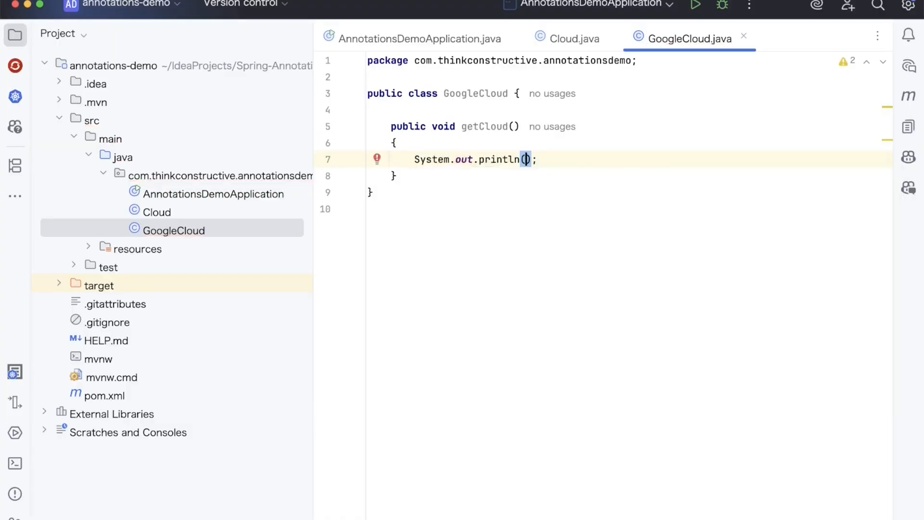
pyautogui.write('"Google Cloud Provider')
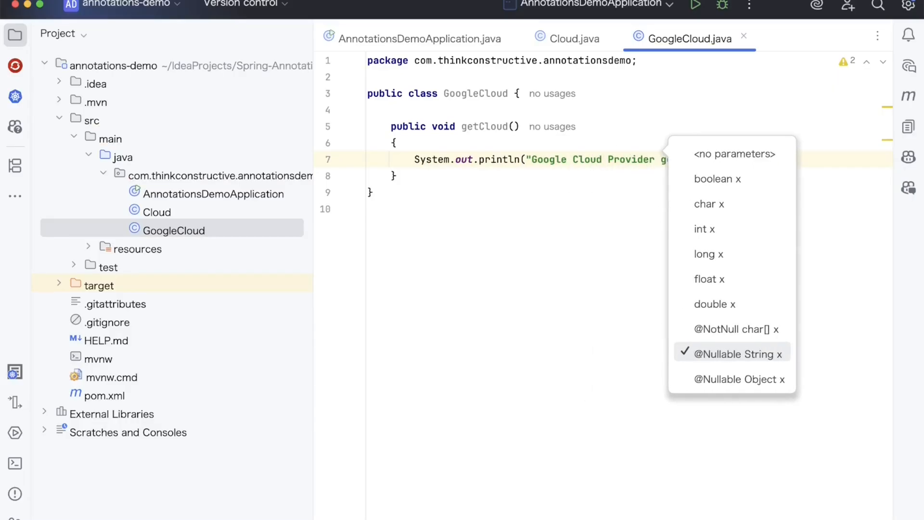
pyautogui.write('got invoked");')
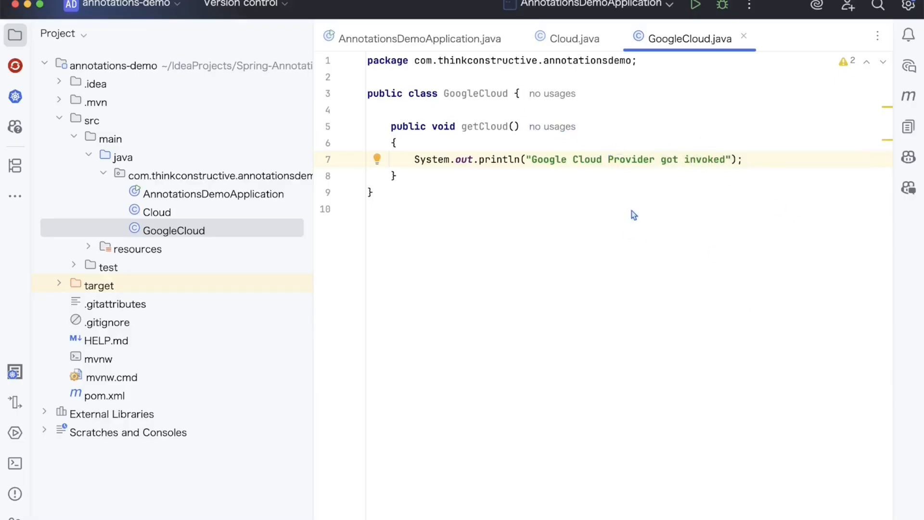
pyautogui.moveTo(640, 81)
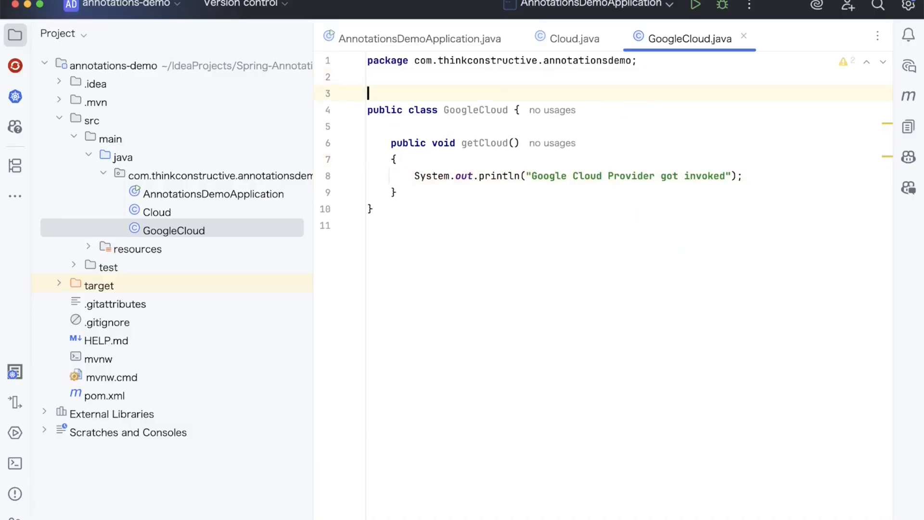
pyautogui.write('@Component')
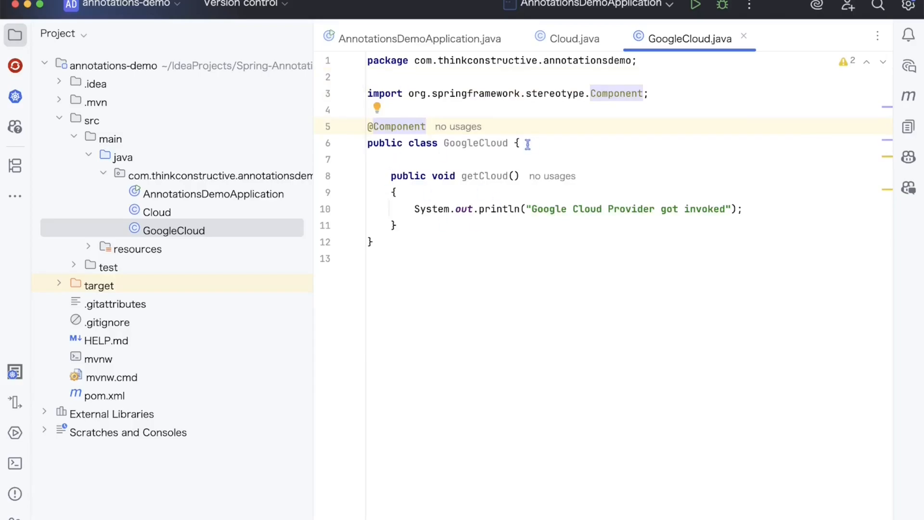
pyautogui.doubleClick(475, 144)
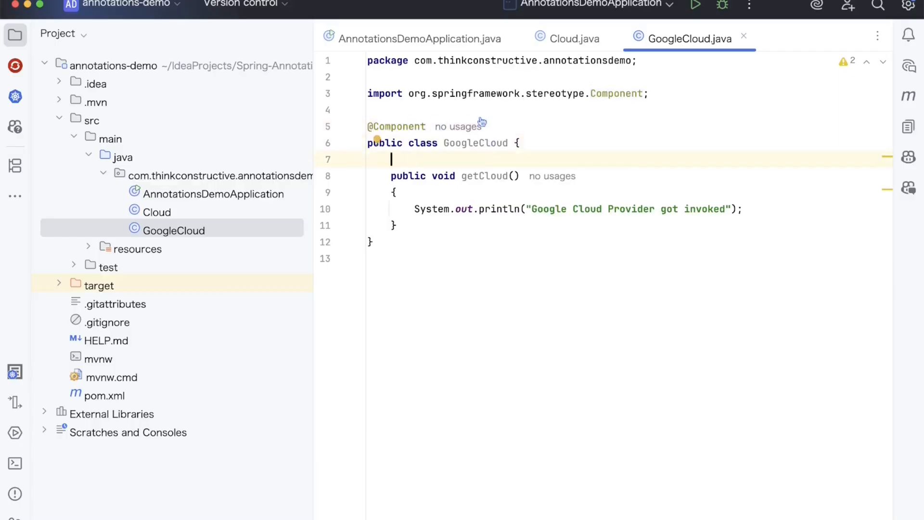
pyautogui.moveTo(197, 204)
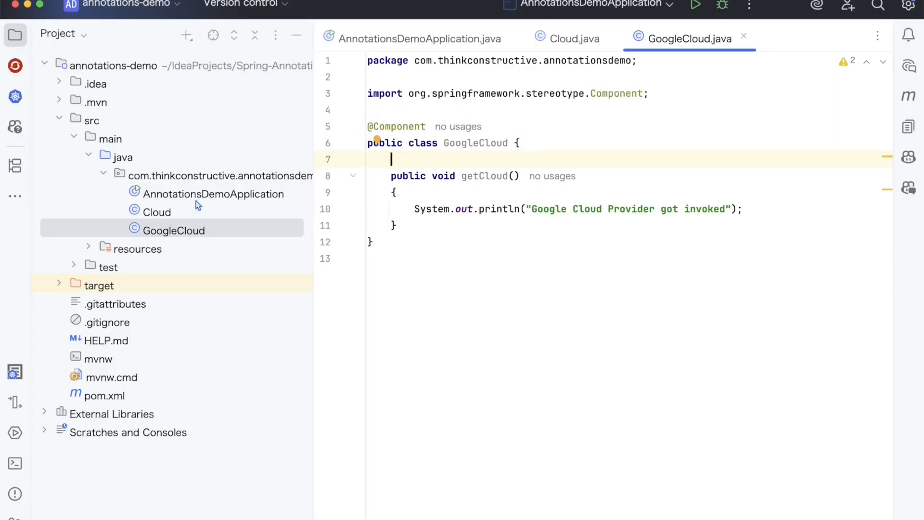
pyautogui.click(572, 39)
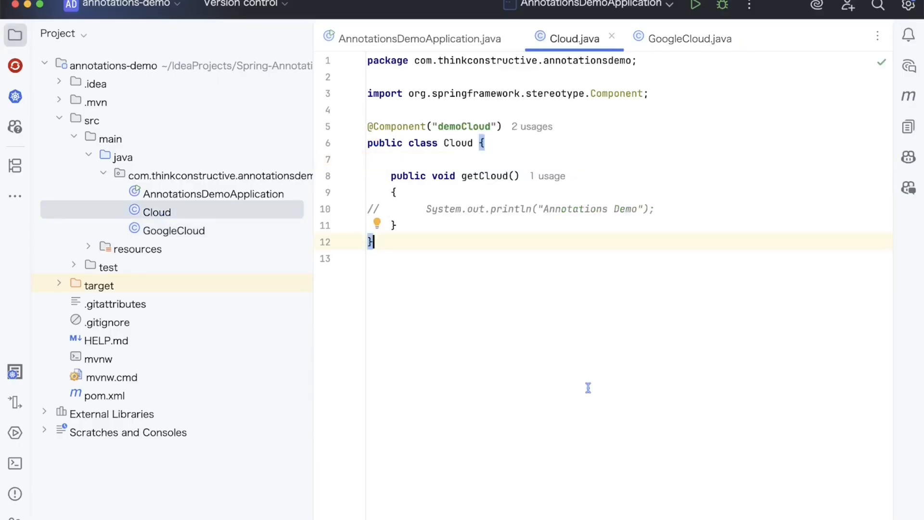
pyautogui.moveTo(550, 157)
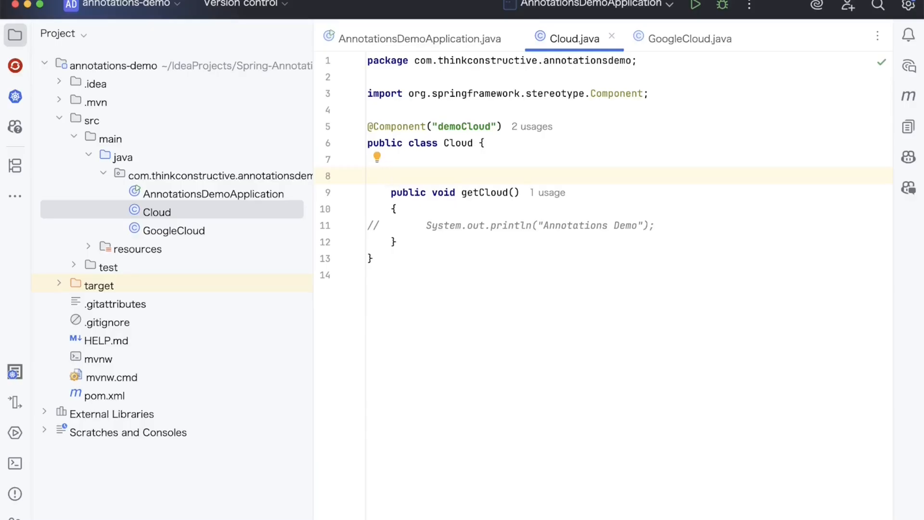
pyautogui.write('private')
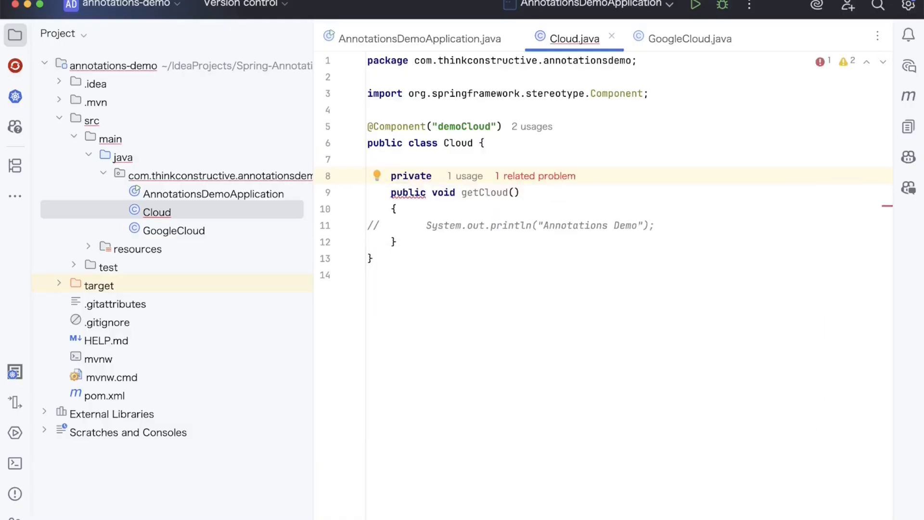
pyautogui.write('GoogleCloud')
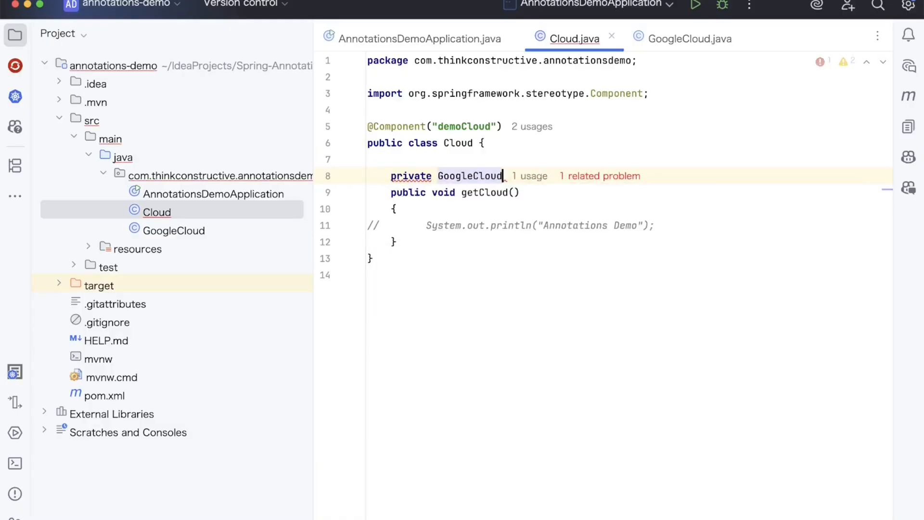
pyautogui.write('googleCloud;')
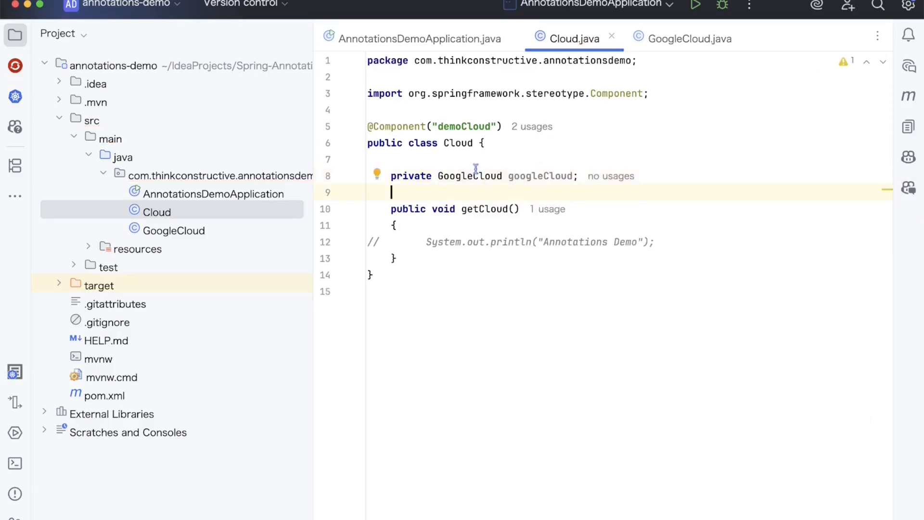
pyautogui.write('@Autowired')
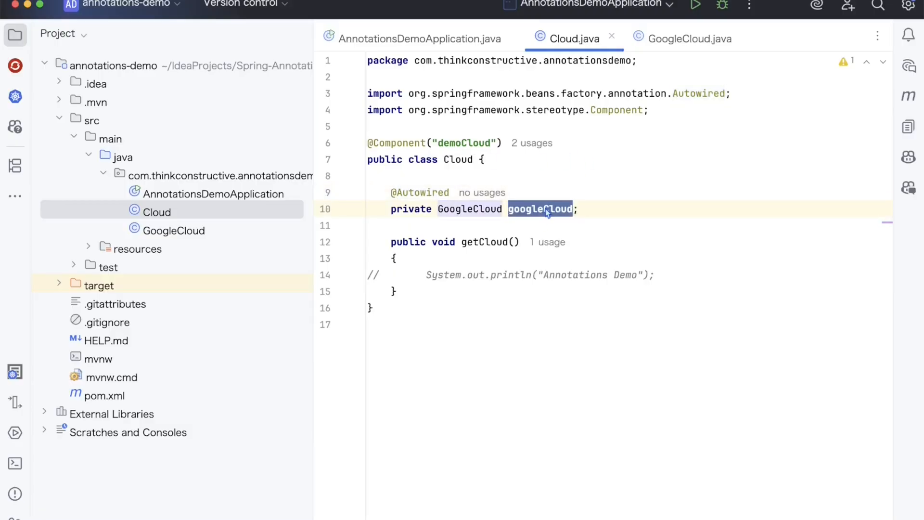
pyautogui.moveTo(686, 289)
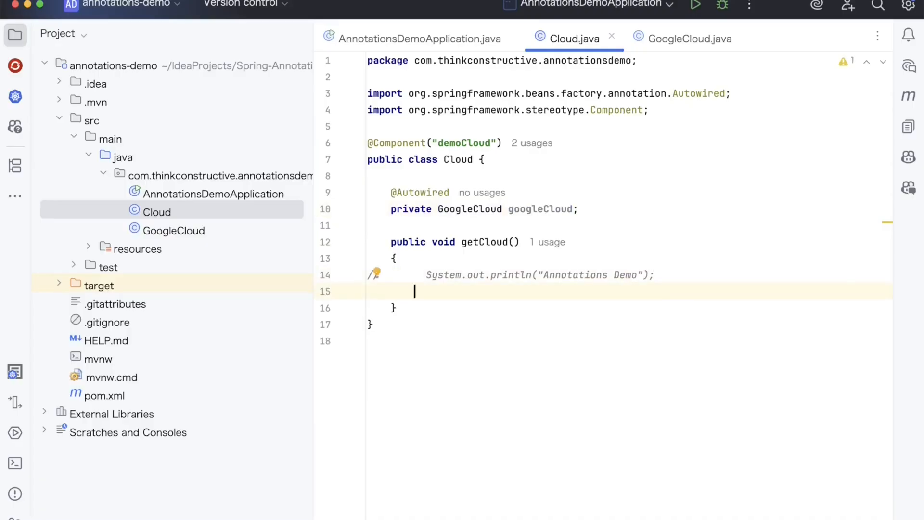
# Make Cloud.getCloud() call googleCloud.getCloud().
pyautogui.write('g')
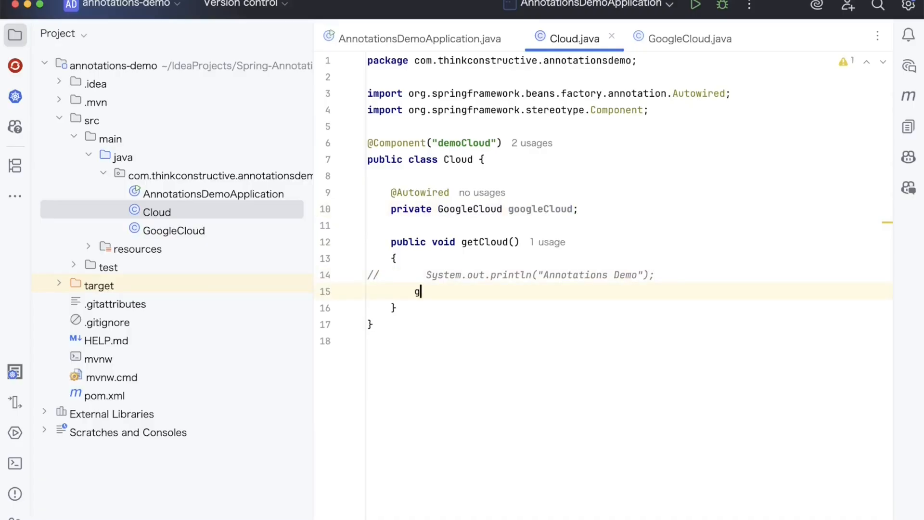
pyautogui.write('oogleCloud')
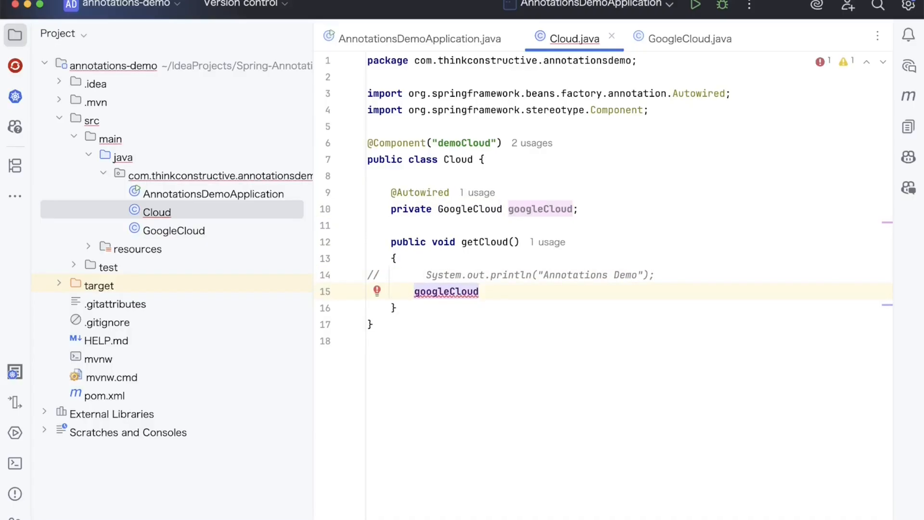
pyautogui.write('.getCloud();')
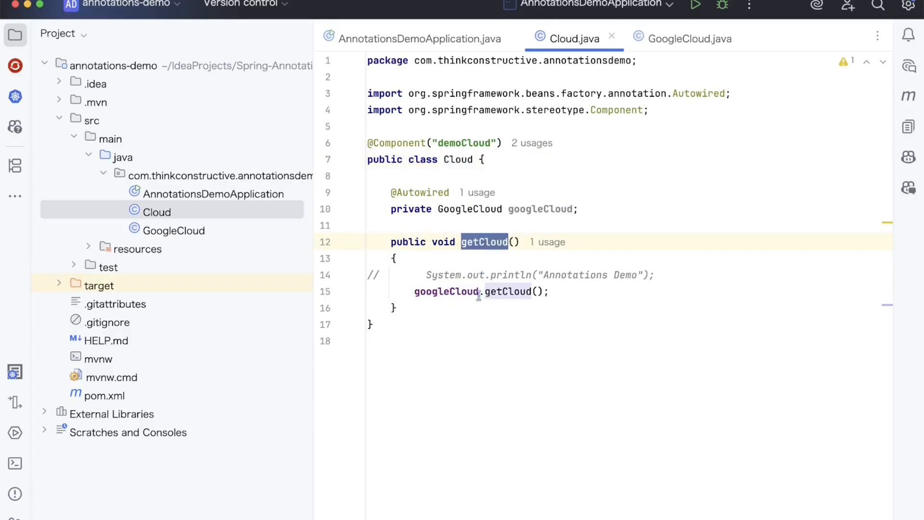
pyautogui.moveTo(509, 291)
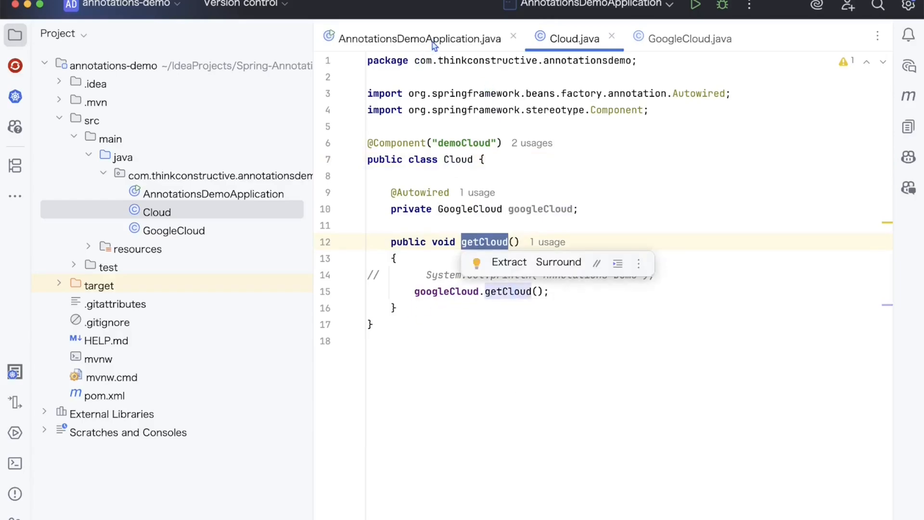
# Run AnnotationsDemoApplication's main so the console prints "Google Cloud Provider got invoked".
pyautogui.click(419, 39)
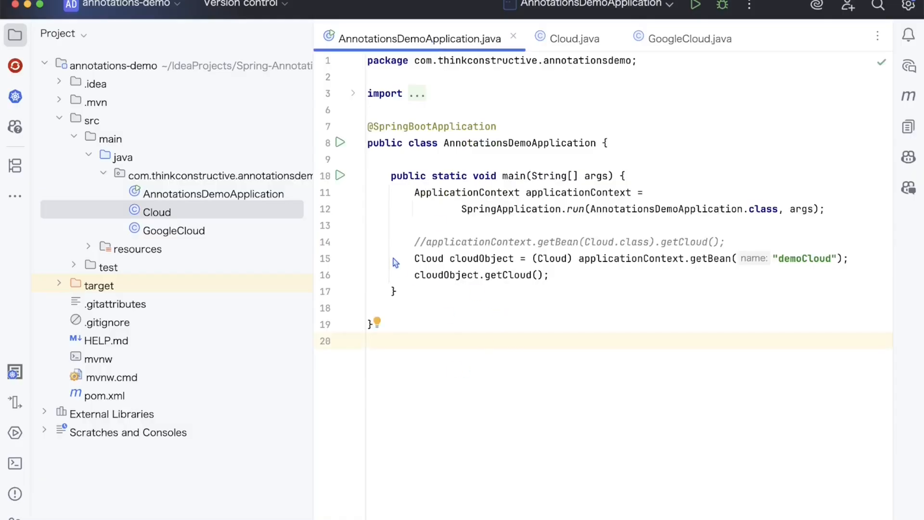
pyautogui.moveTo(414, 258); pyautogui.dragTo(395, 291)
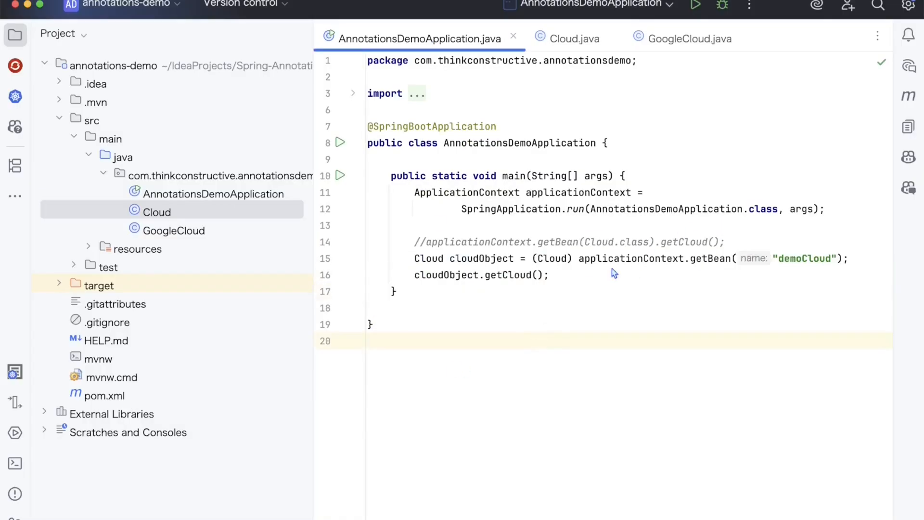
pyautogui.doubleClick(711, 258)
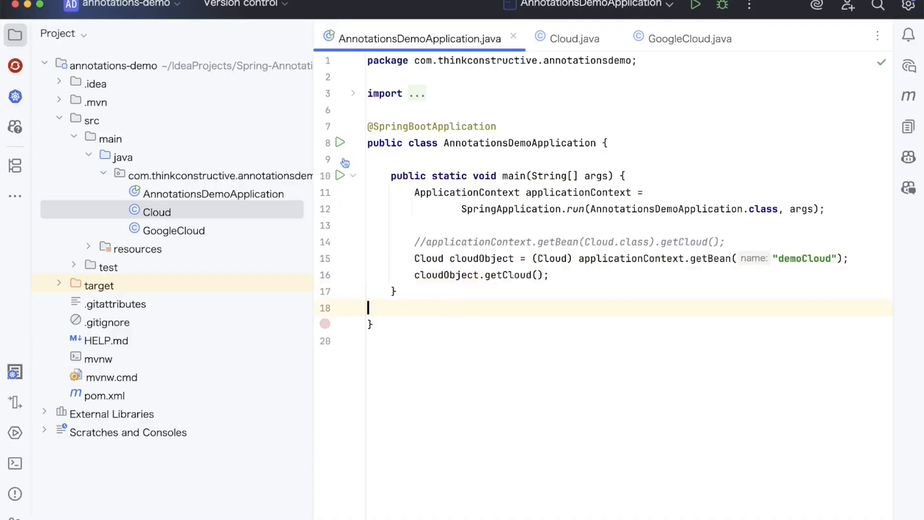
pyautogui.click(340, 142)
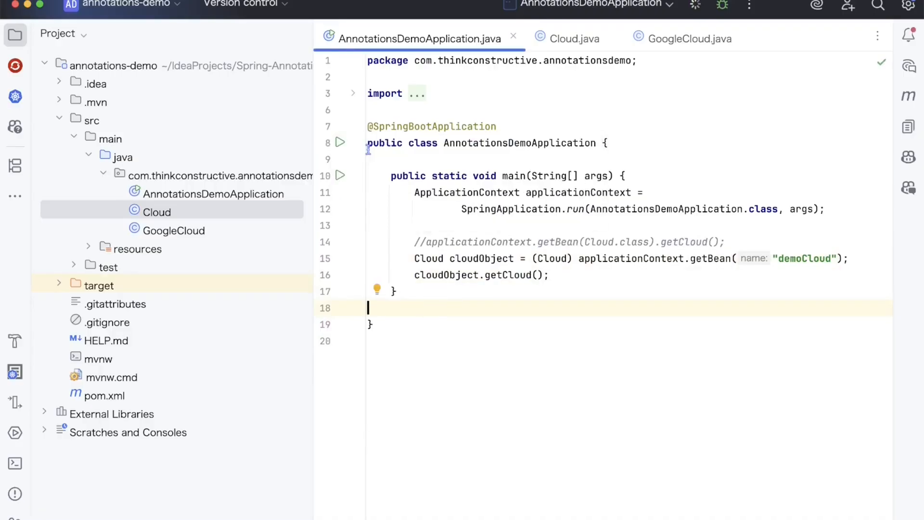
pyautogui.click(696, 6)
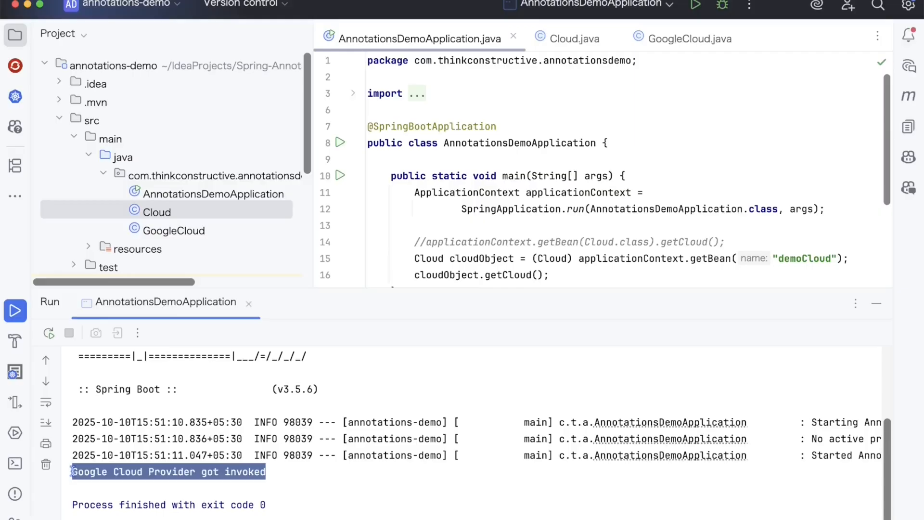
pyautogui.moveTo(566, 306)
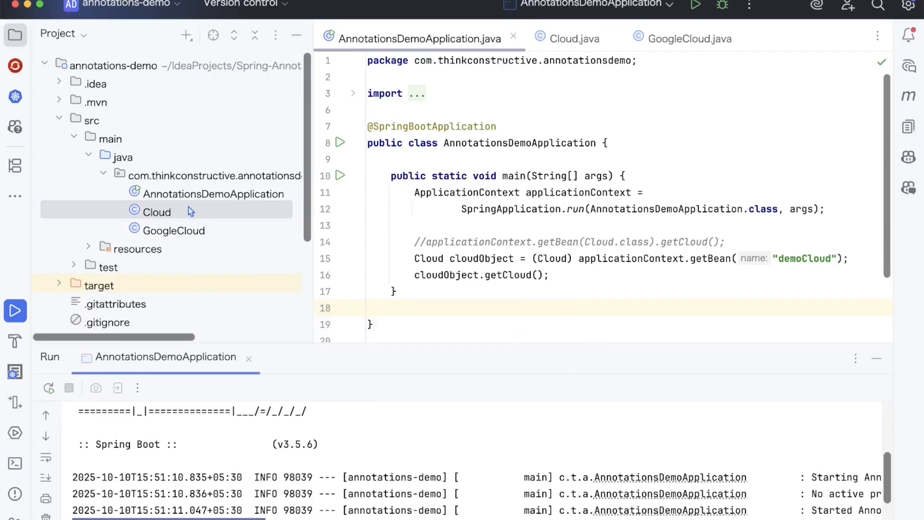
# Write a setGoogleCloud(GoogleCloud googleCloud) setter in Cloud assigning this.googleCloud.
pyautogui.click(569, 39)
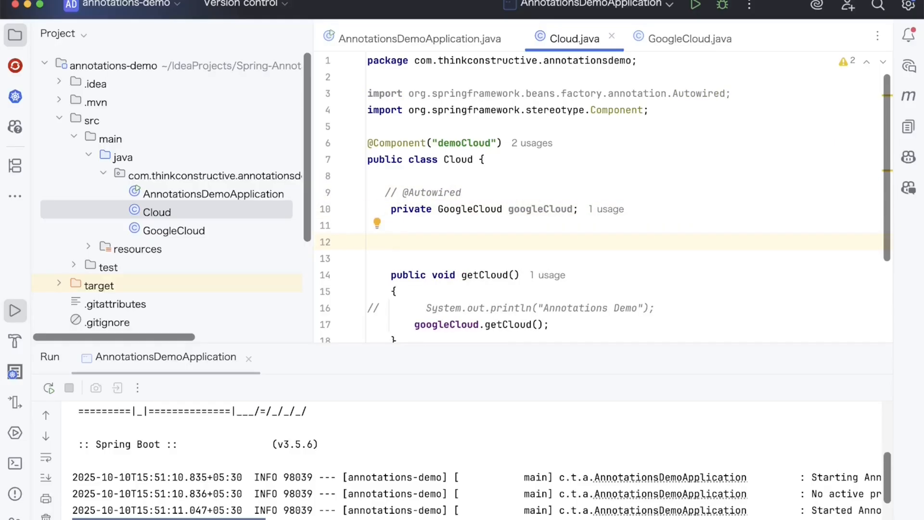
pyautogui.write('public')
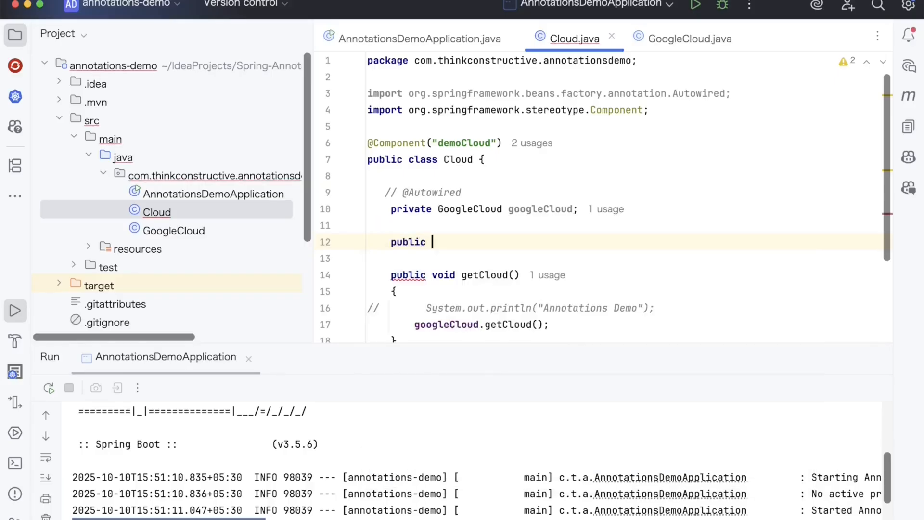
pyautogui.write('void setGoogleCloud')
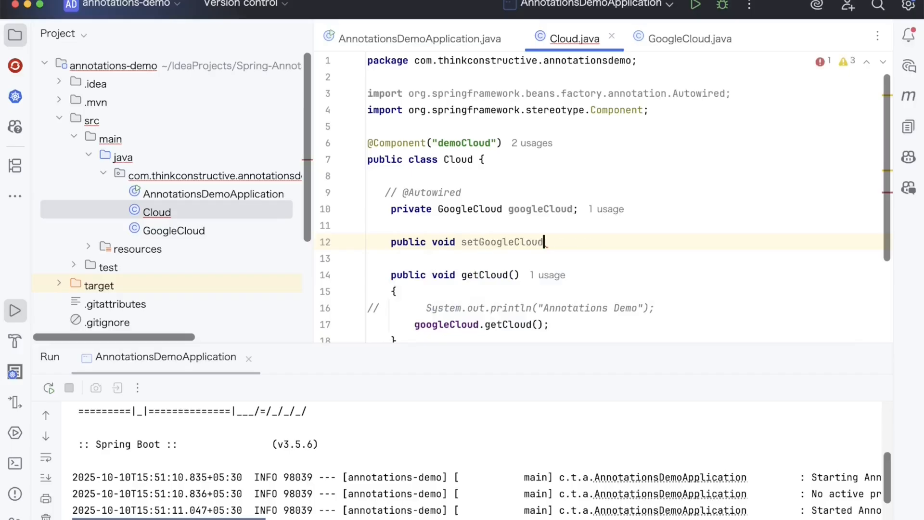
pyautogui.write('()')
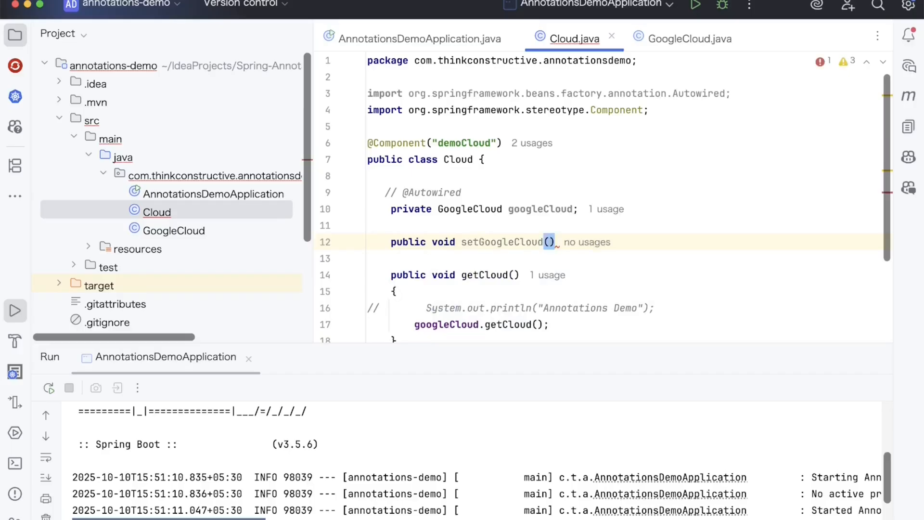
pyautogui.write('GoogleCloud')
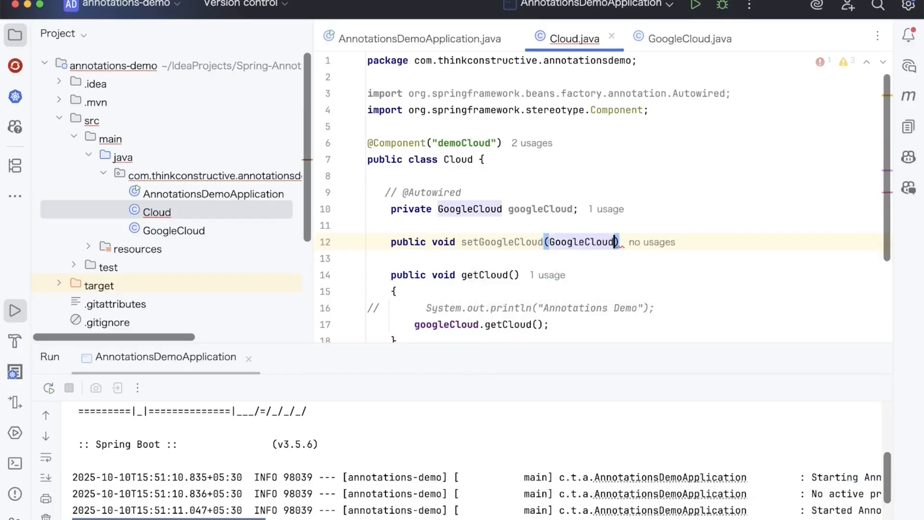
pyautogui.write('googleCloud')
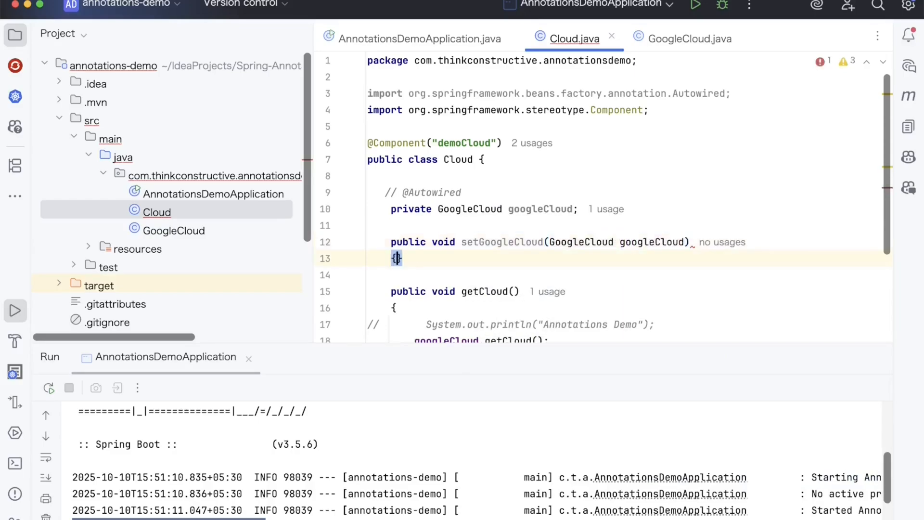
pyautogui.write('thgi')
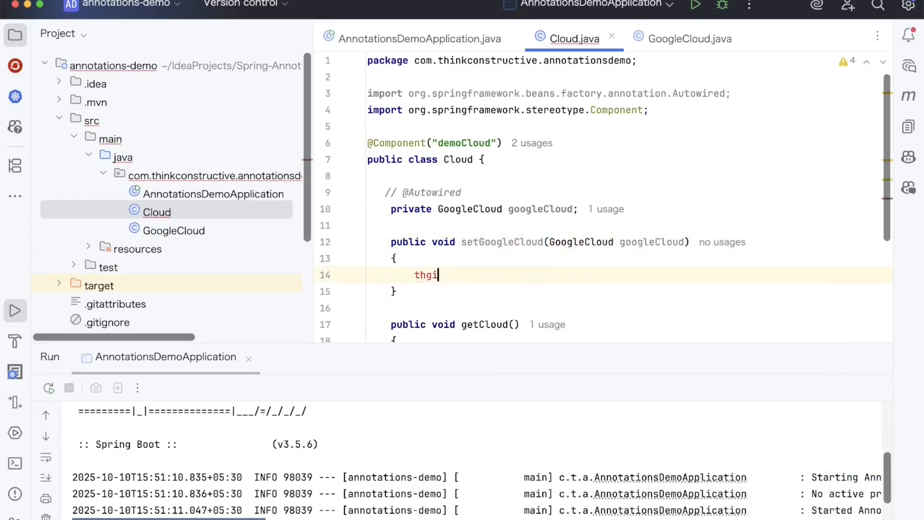
pyautogui.write('this')
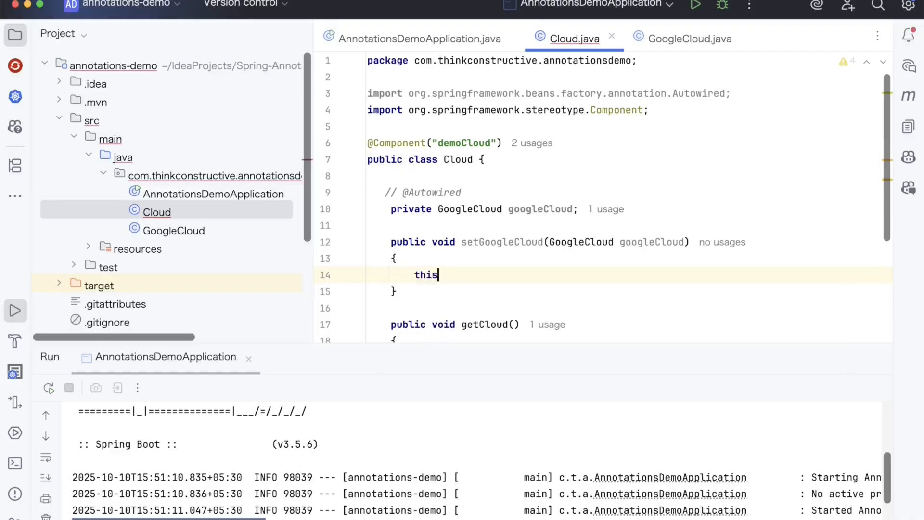
pyautogui.write('.gg')
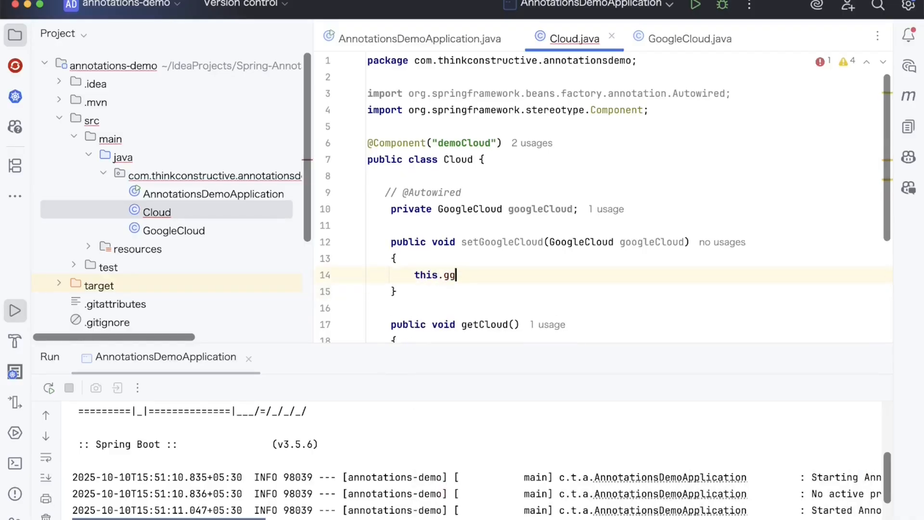
pyautogui.write('oogleCloud')
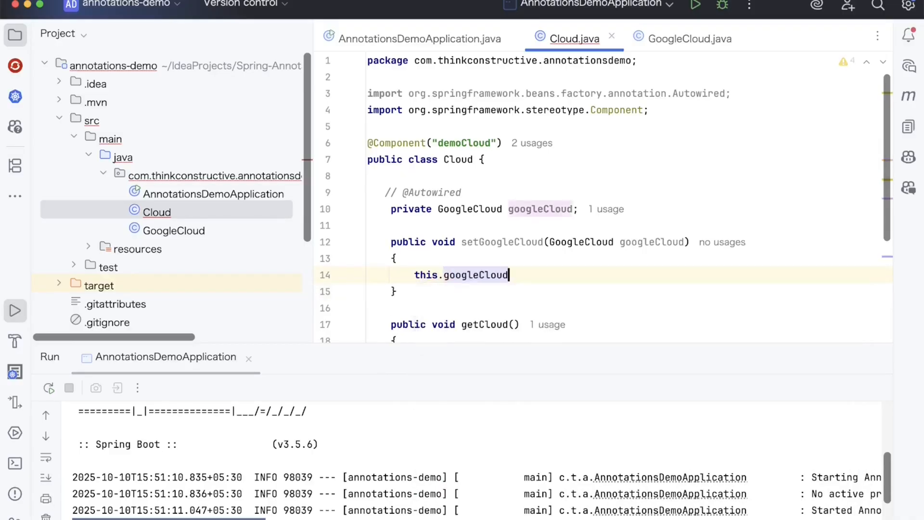
pyautogui.write('= googleCloud;')
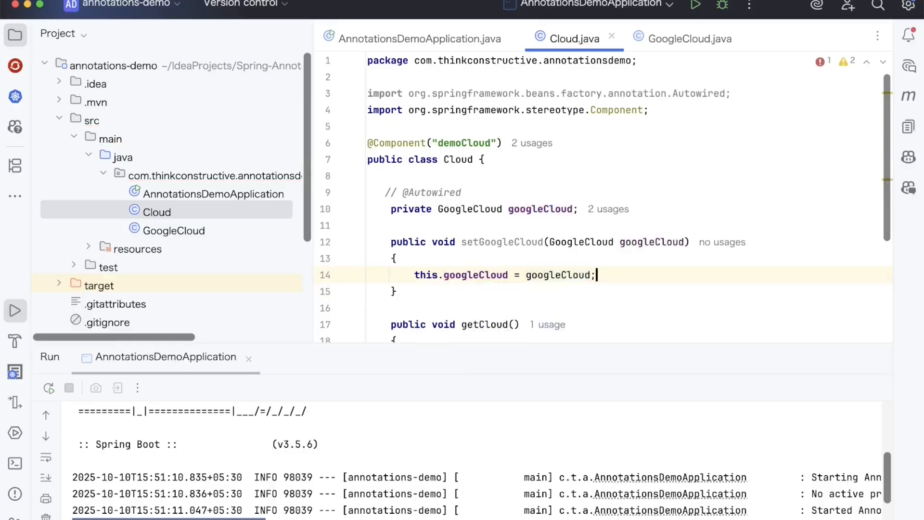
pyautogui.click(403, 307)
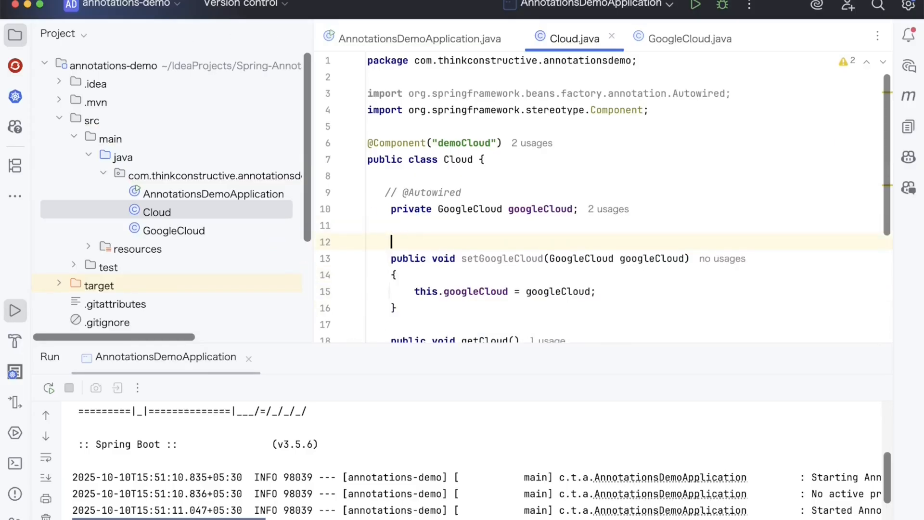
pyautogui.write('@')
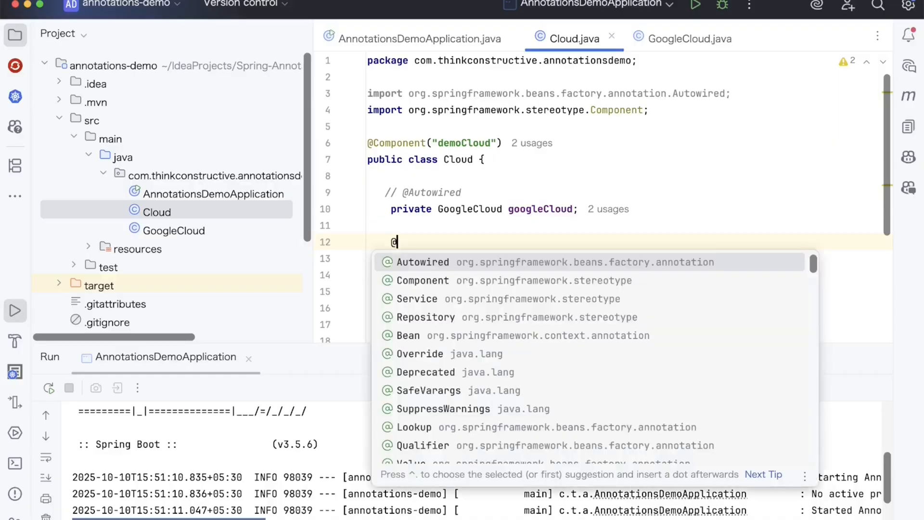
pyautogui.click(423, 261)
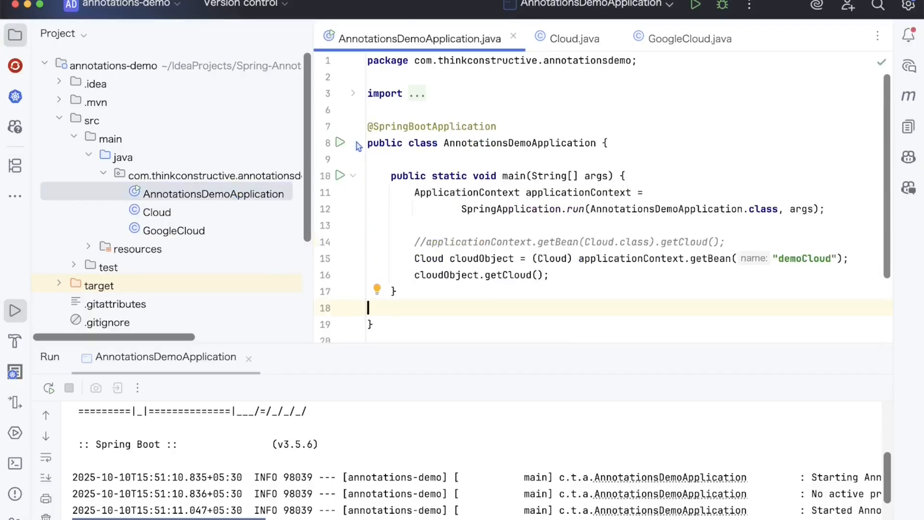
# Rerun AnnotationsDemoApplication with setter injection and select the "Google Cloud Provider got invoked" output.
pyautogui.click(340, 142)
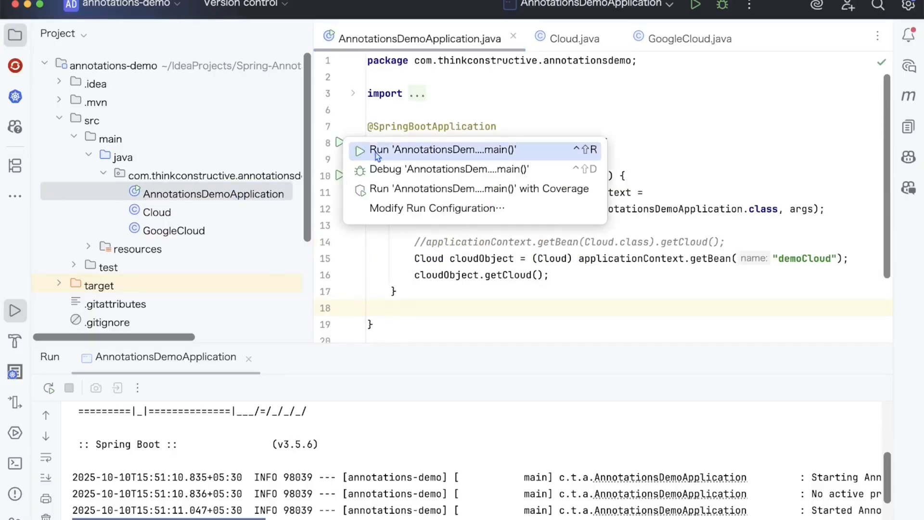
pyautogui.click(442, 149)
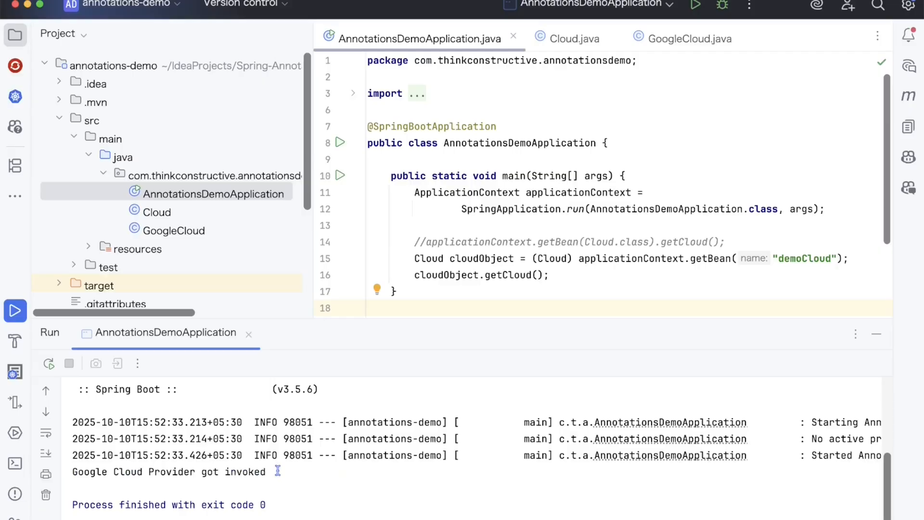
pyautogui.moveTo(98, 456); pyautogui.dragTo(269, 471)
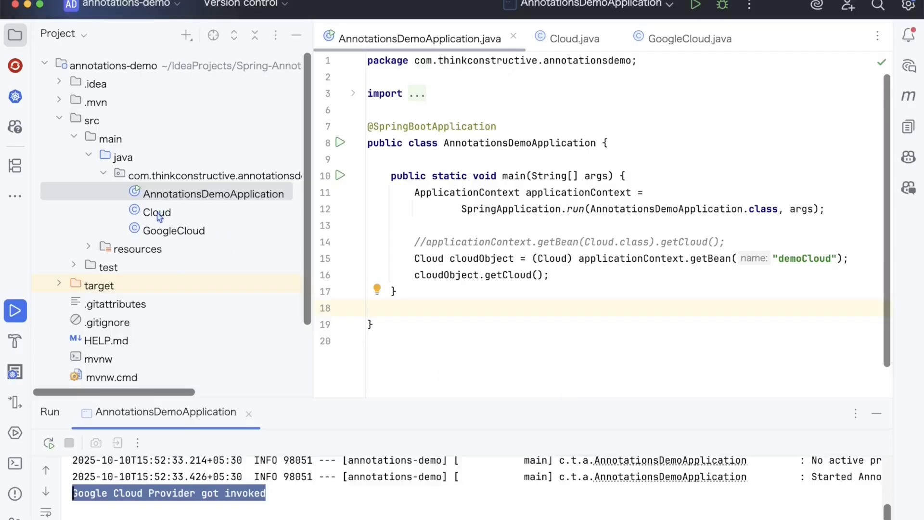
pyautogui.click(159, 212)
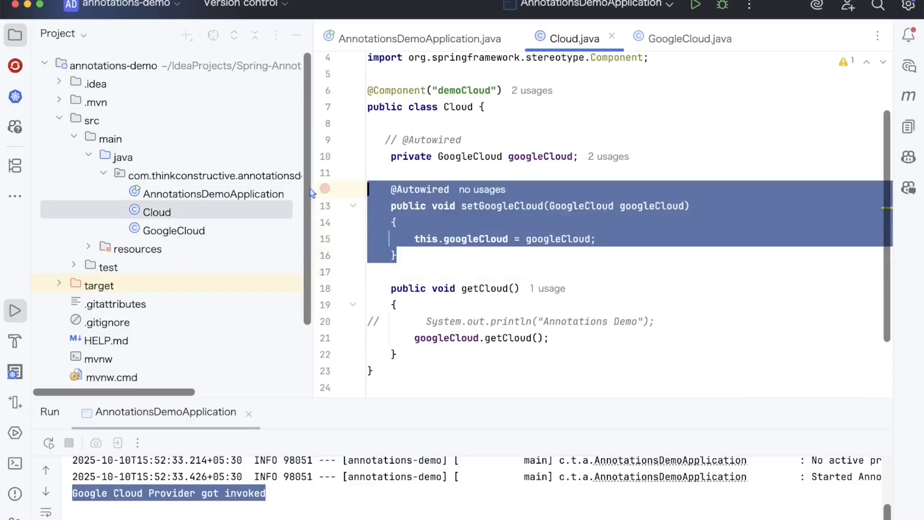
pyautogui.press('cmd+/')
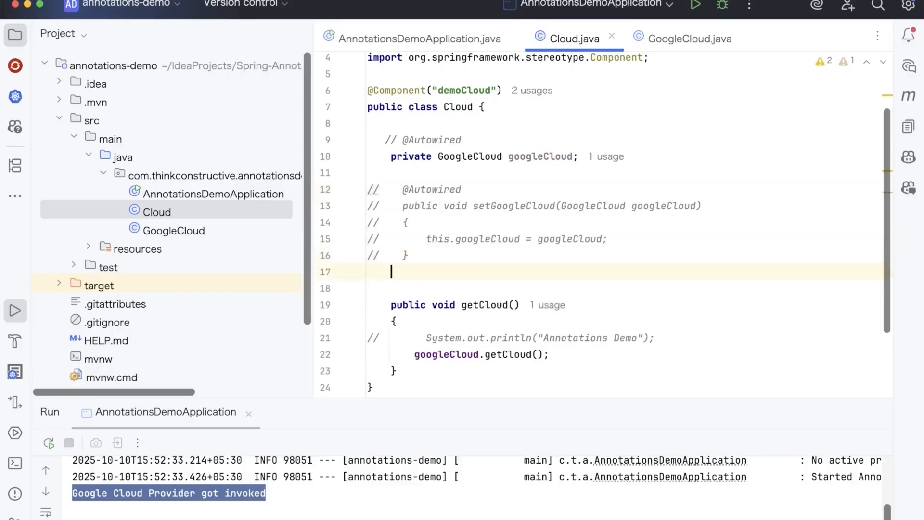
pyautogui.press('Return')
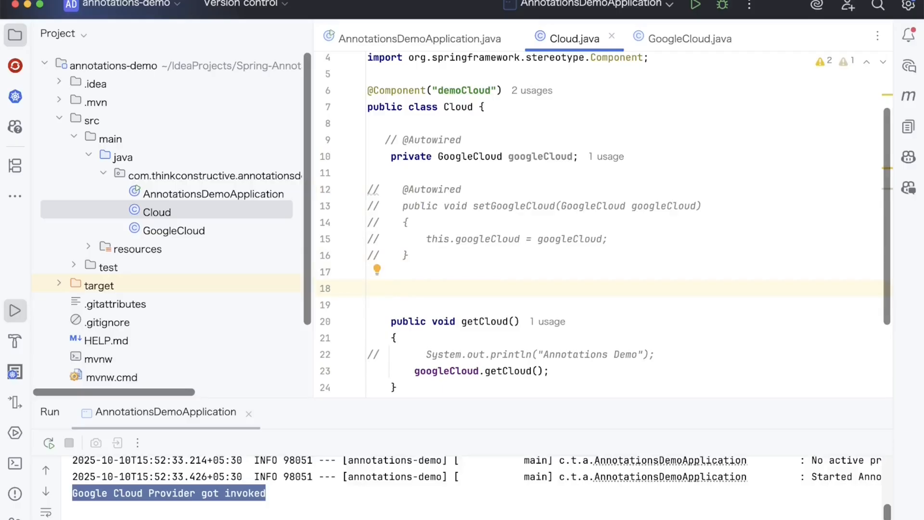
# Write a public Cloud(GoogleCloud googleCloud) constructor assigning this.googleCloud = googleCloud.
pyautogui.write('publi')
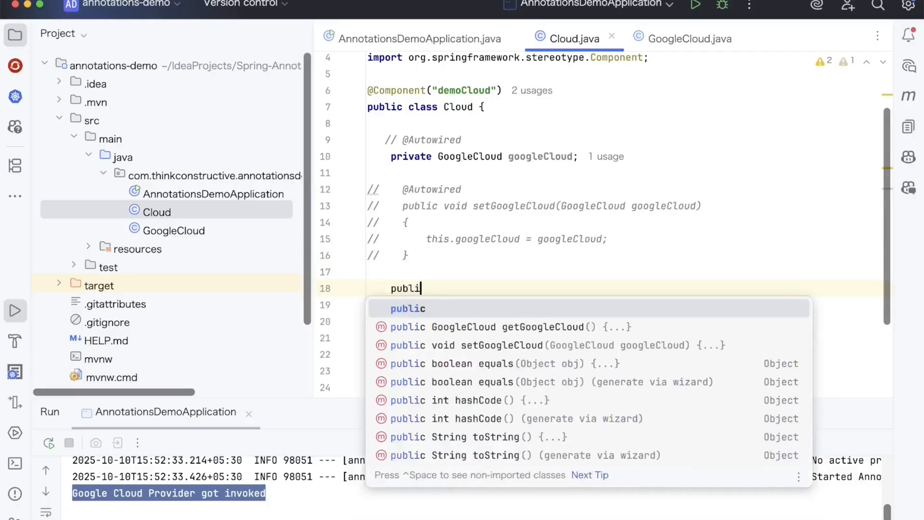
pyautogui.write('C')
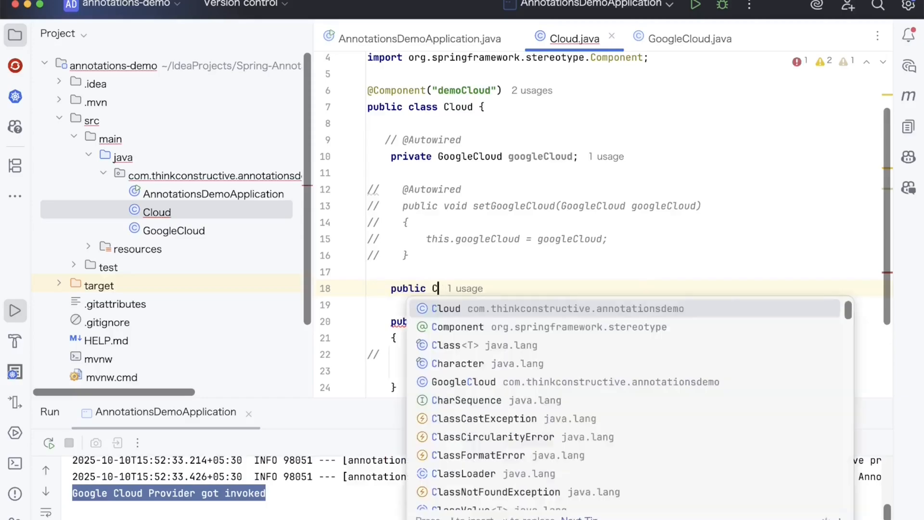
pyautogui.click(446, 308)
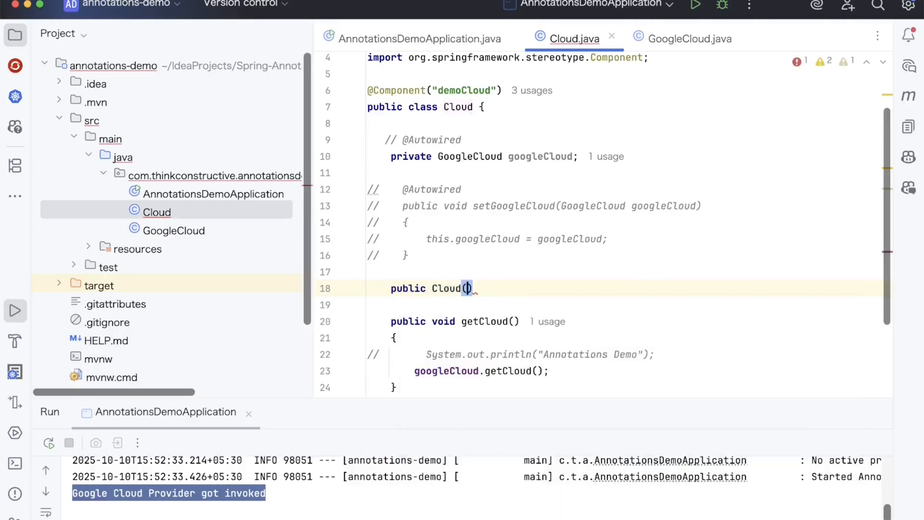
pyautogui.write('Goog')
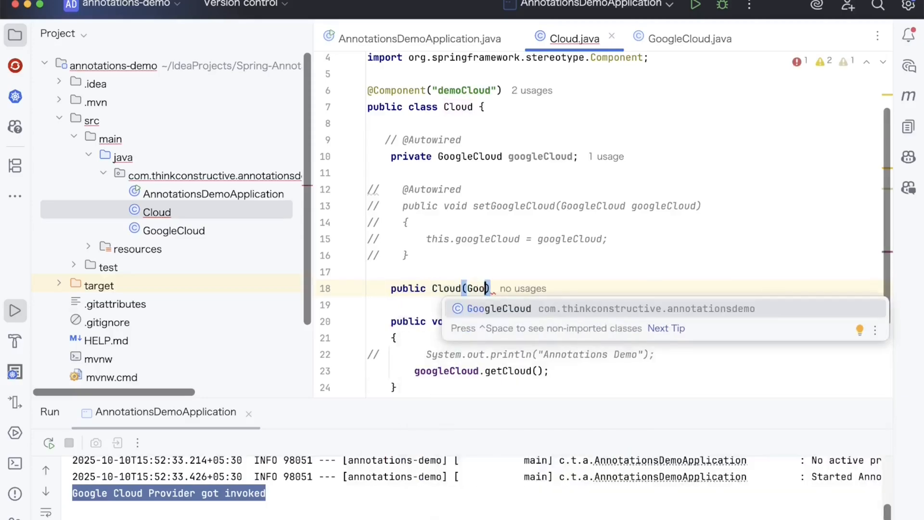
pyautogui.press('Tab')
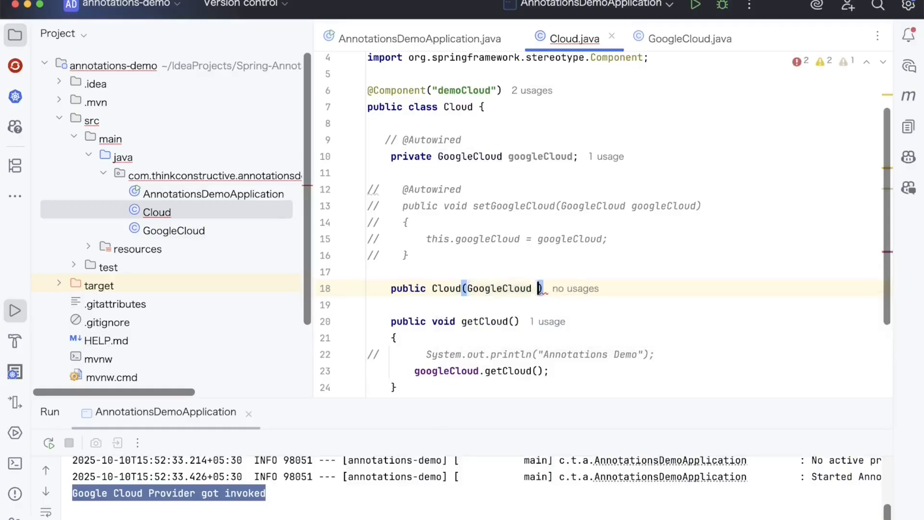
pyautogui.write('googleCloud')
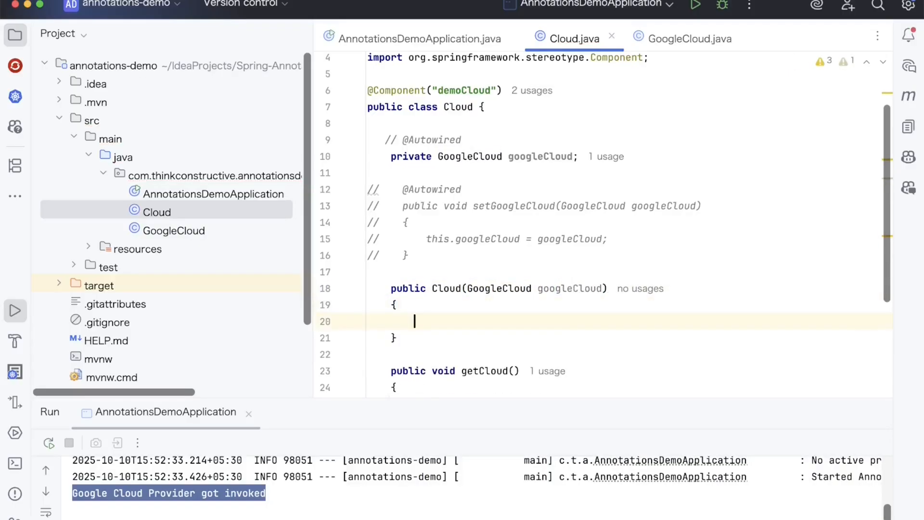
pyautogui.write('this')
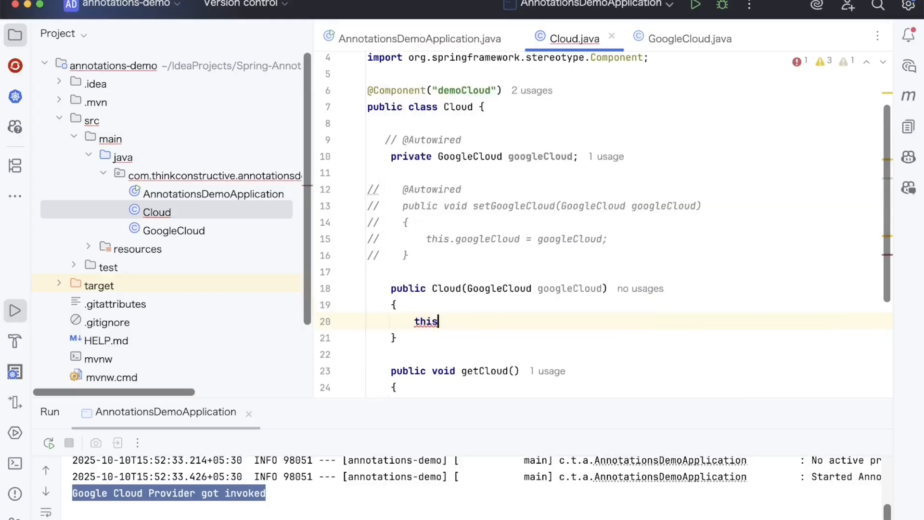
pyautogui.write('.googleCloud =')
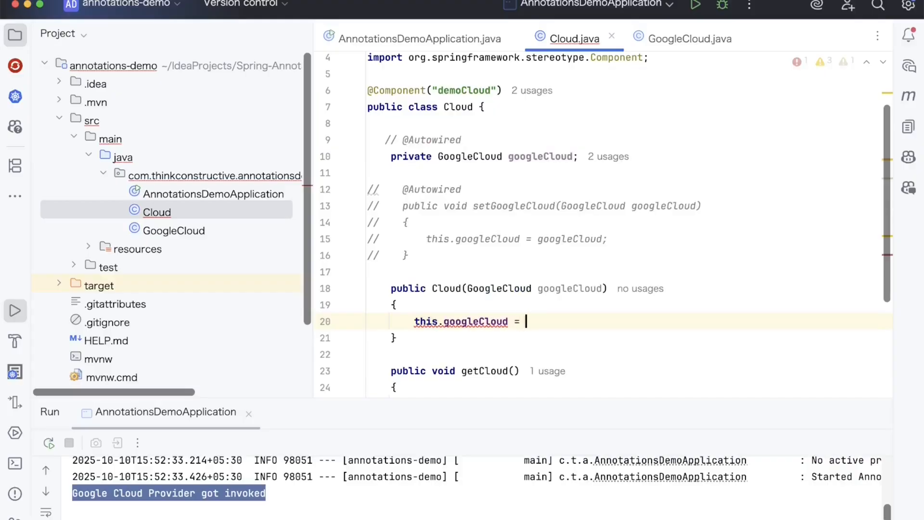
pyautogui.write('googleCloud;')
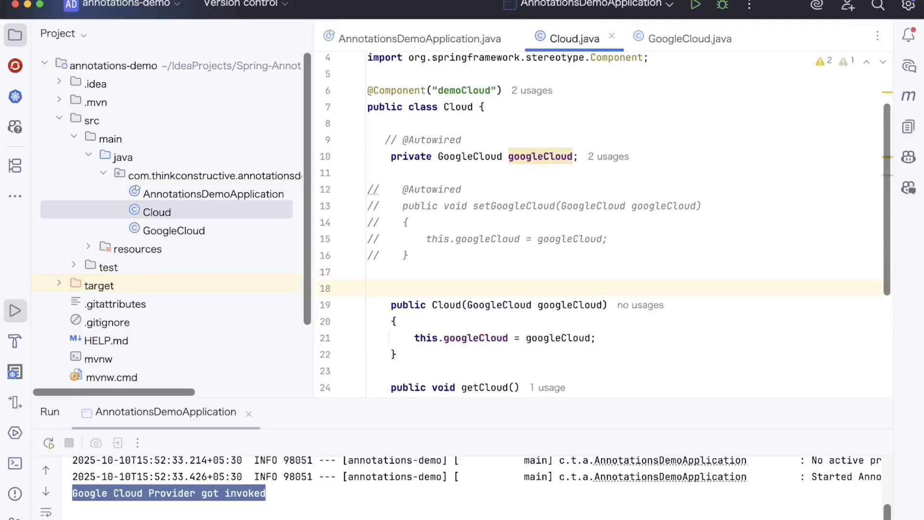
pyautogui.write('@')
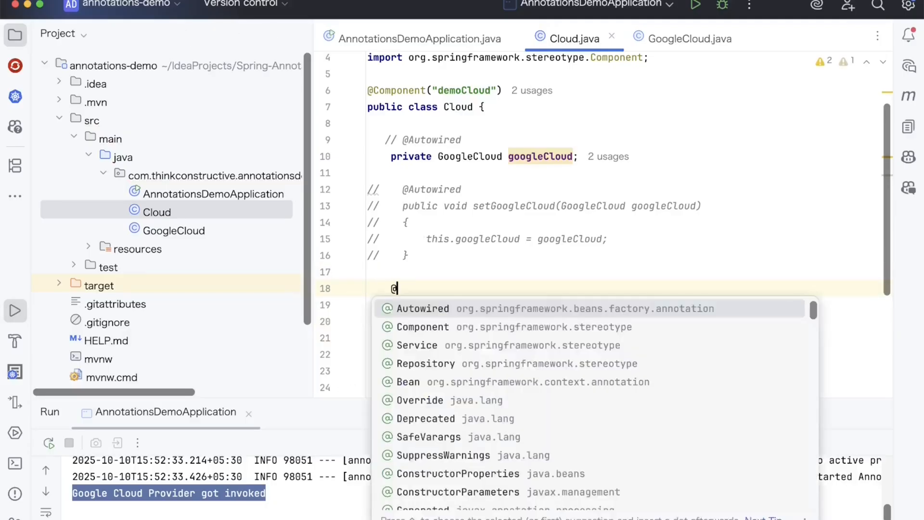
pyautogui.click(423, 308)
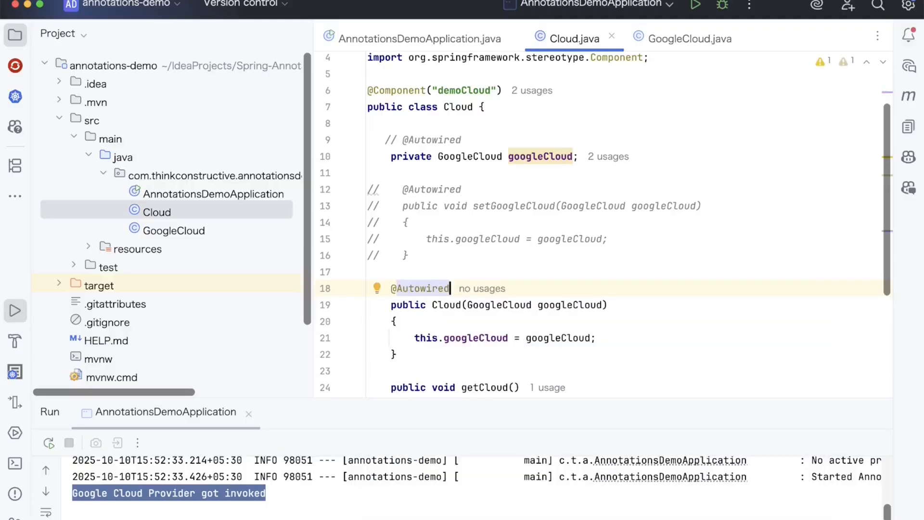
pyautogui.moveTo(578, 369)
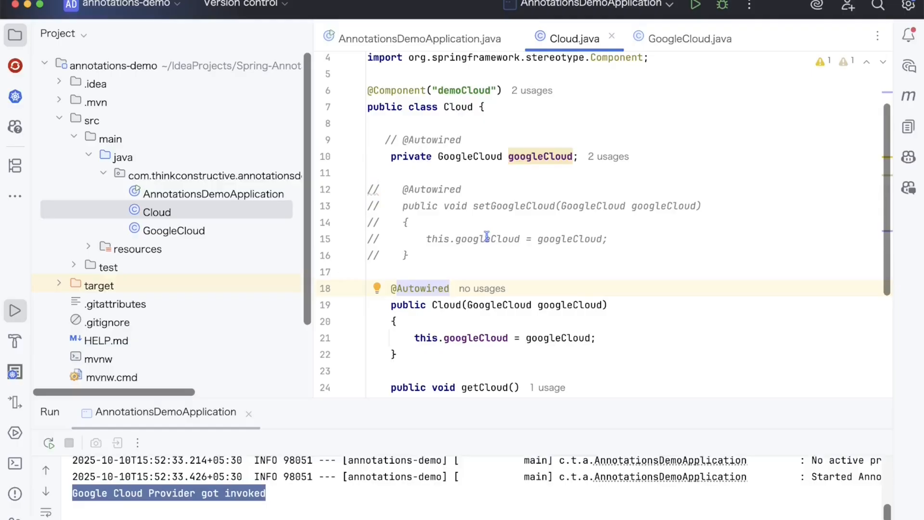
pyautogui.click(215, 194)
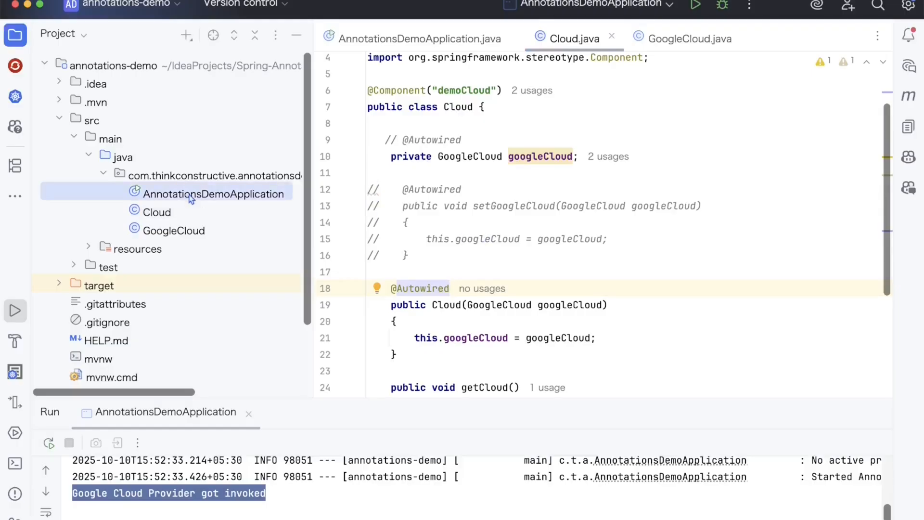
# Run AnnotationsDemoApplication so it prints 'Google Cloud Provider got invoked', then return to Cloud.java.
pyautogui.click(419, 39)
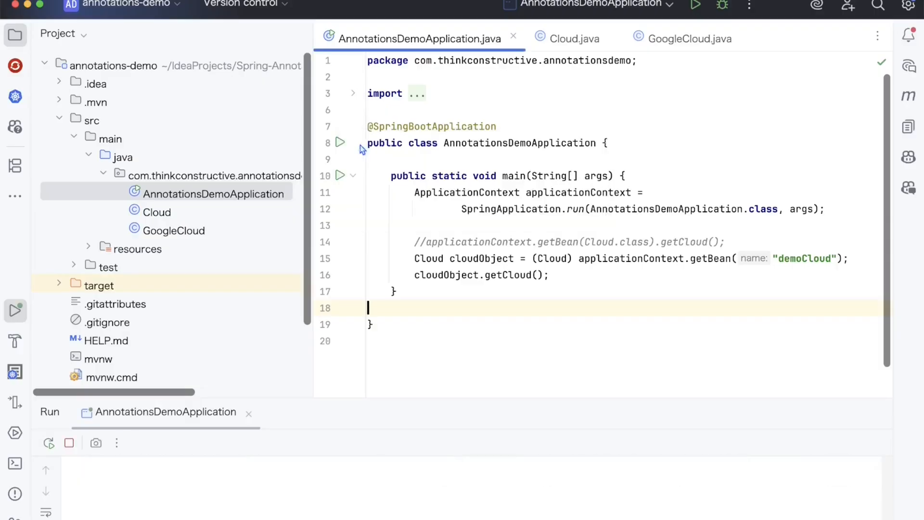
pyautogui.click(695, 6)
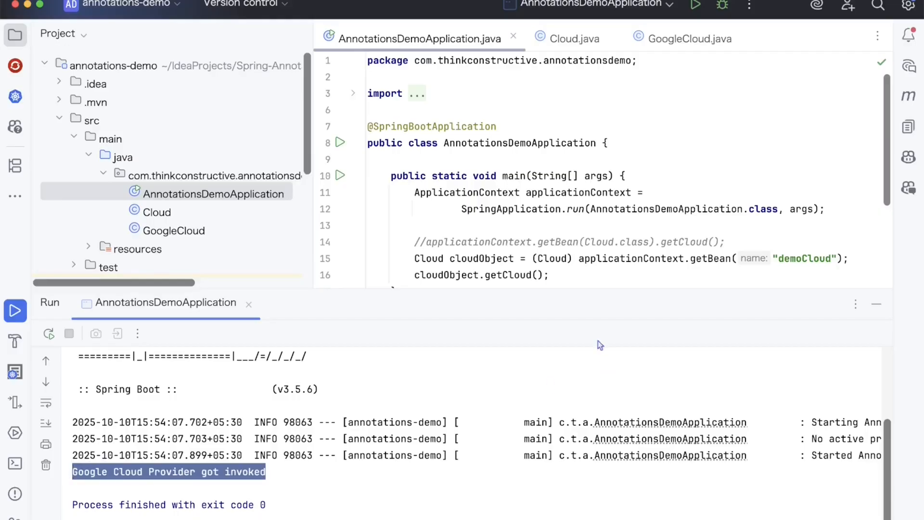
pyautogui.click(569, 38)
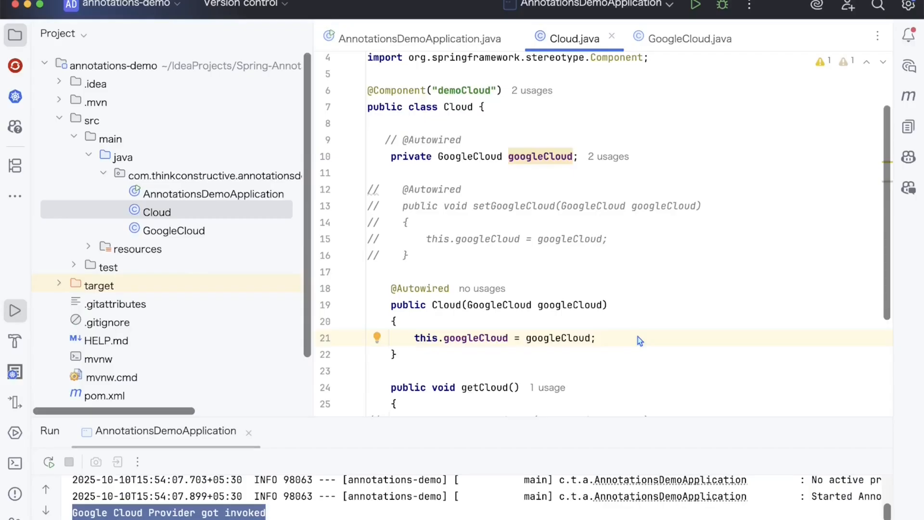
pyautogui.moveTo(394, 183)
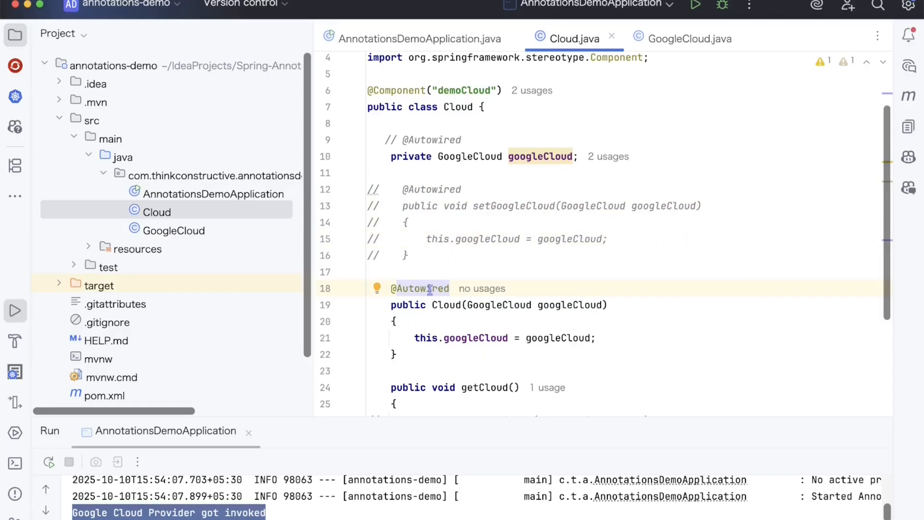
pyautogui.click(419, 288)
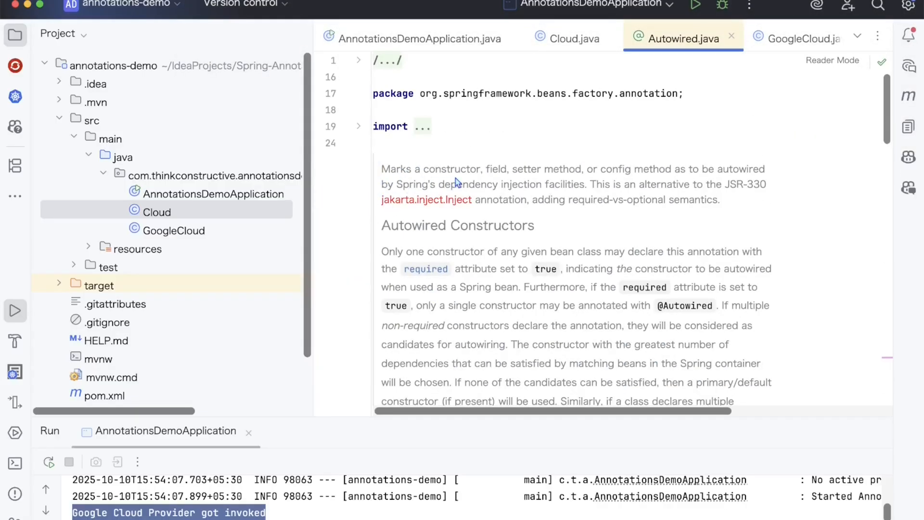
pyautogui.moveTo(634, 177)
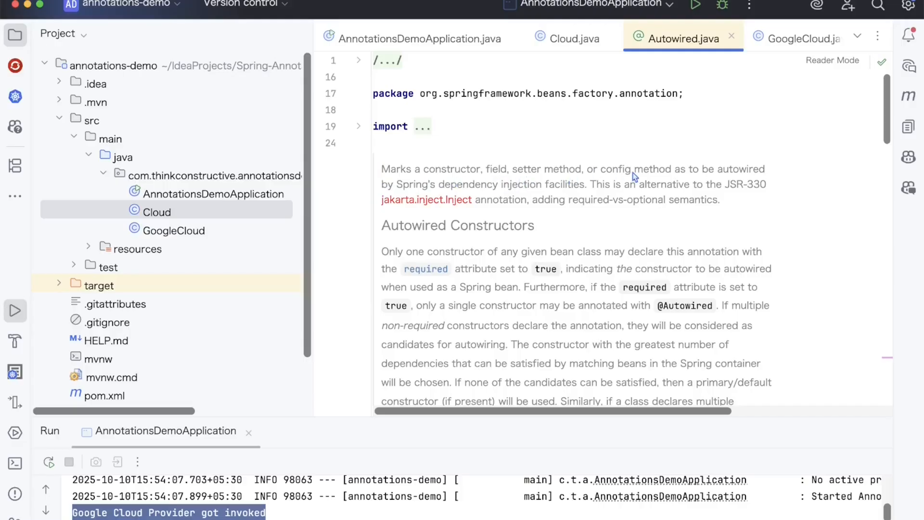
pyautogui.moveTo(416, 206)
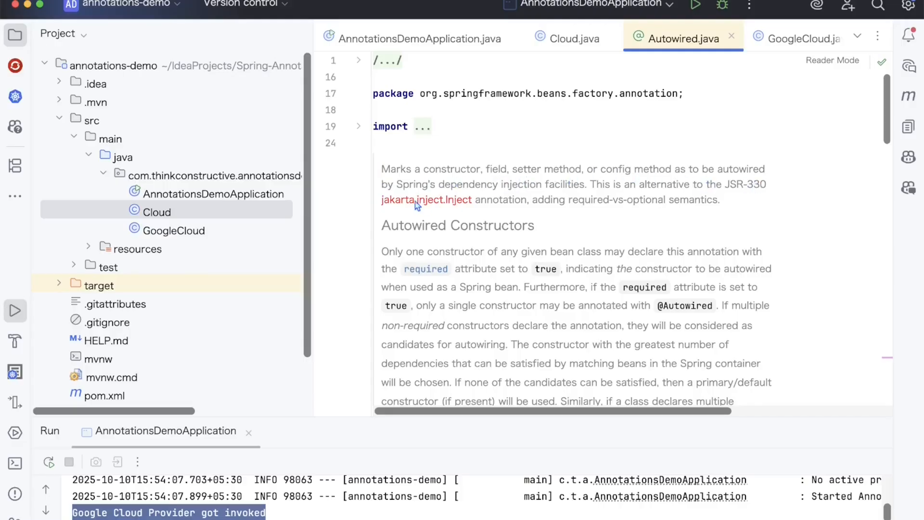
pyautogui.moveTo(500, 196)
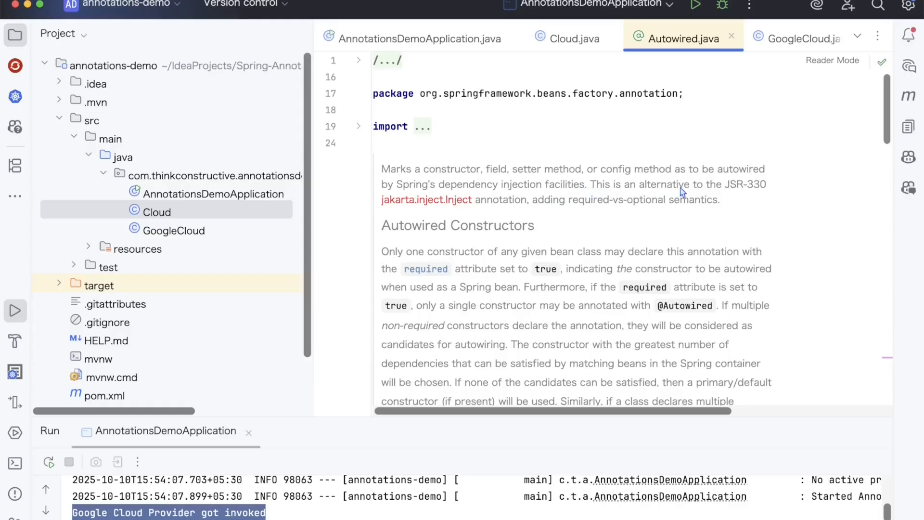
pyautogui.moveTo(421, 215)
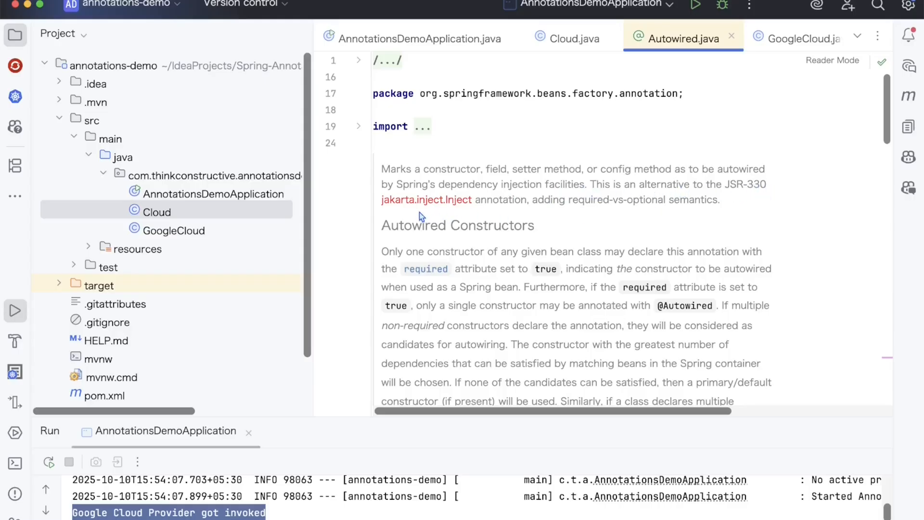
pyautogui.moveTo(464, 209)
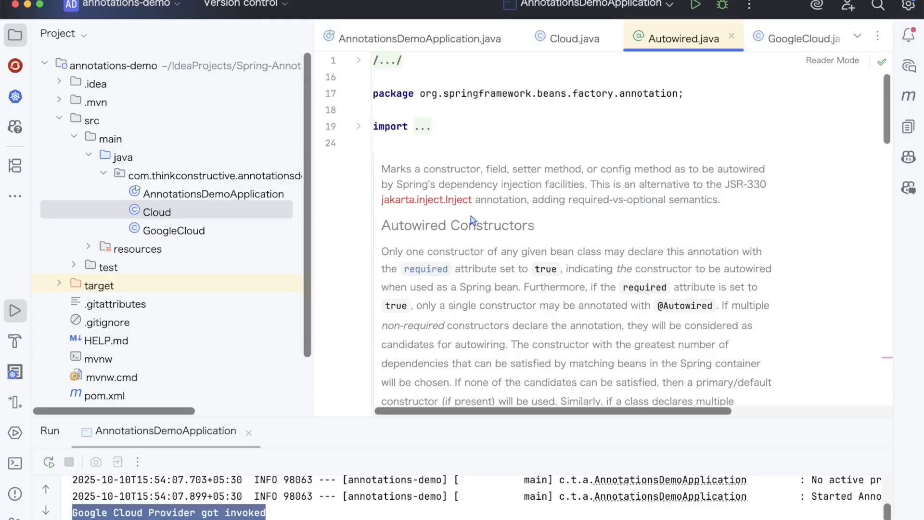
pyautogui.moveTo(480, 214)
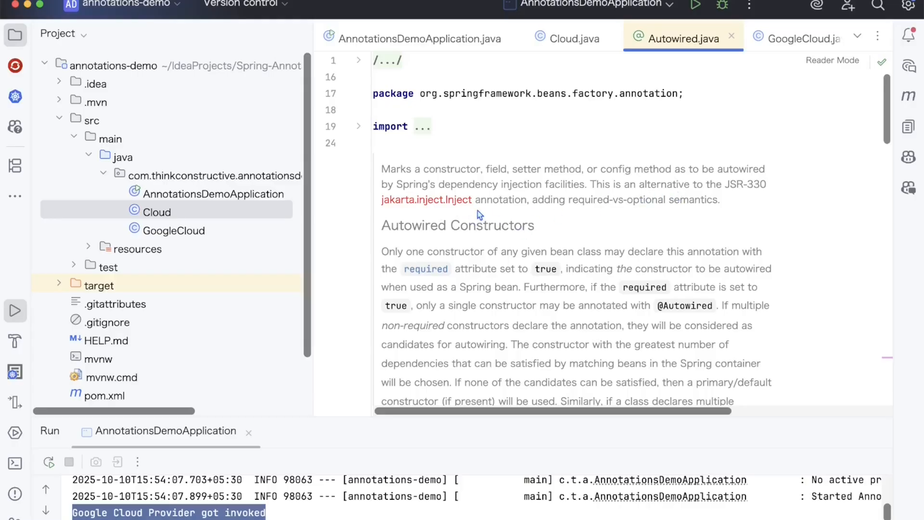
pyautogui.moveTo(605, 209)
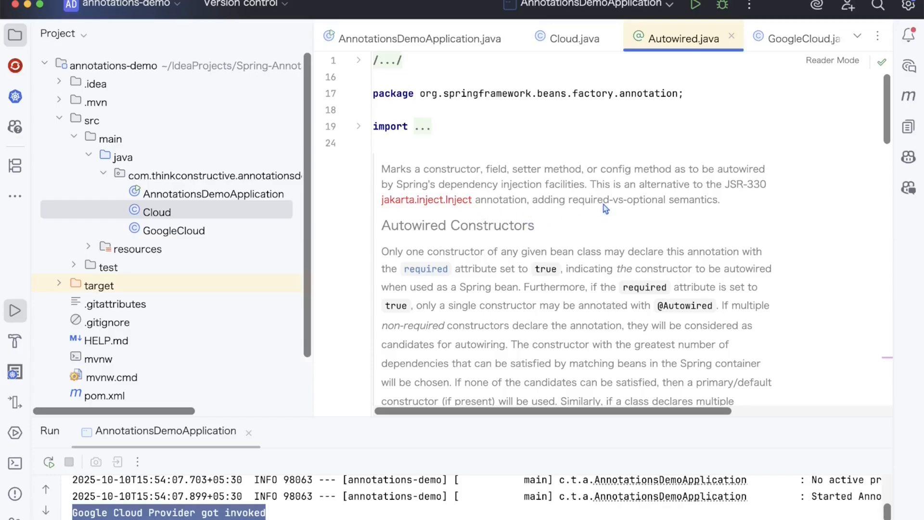
pyautogui.moveTo(670, 212)
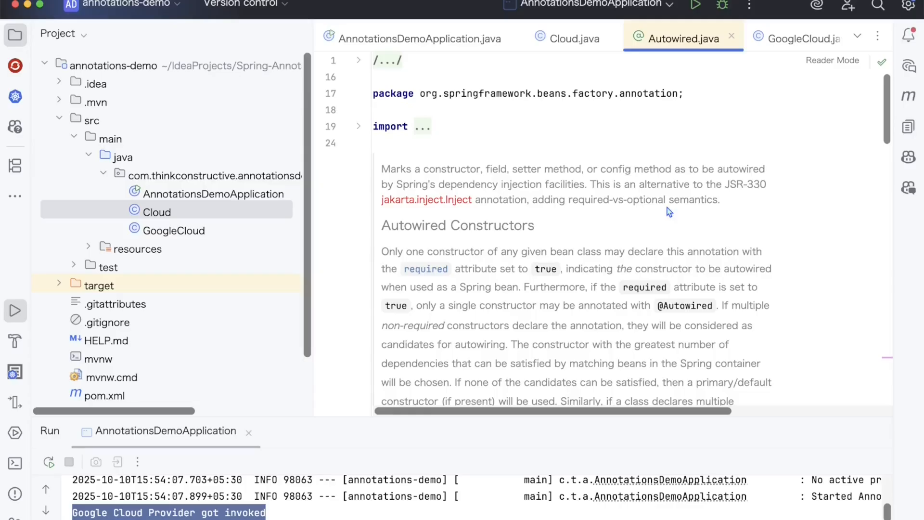
pyautogui.scroll(-3)
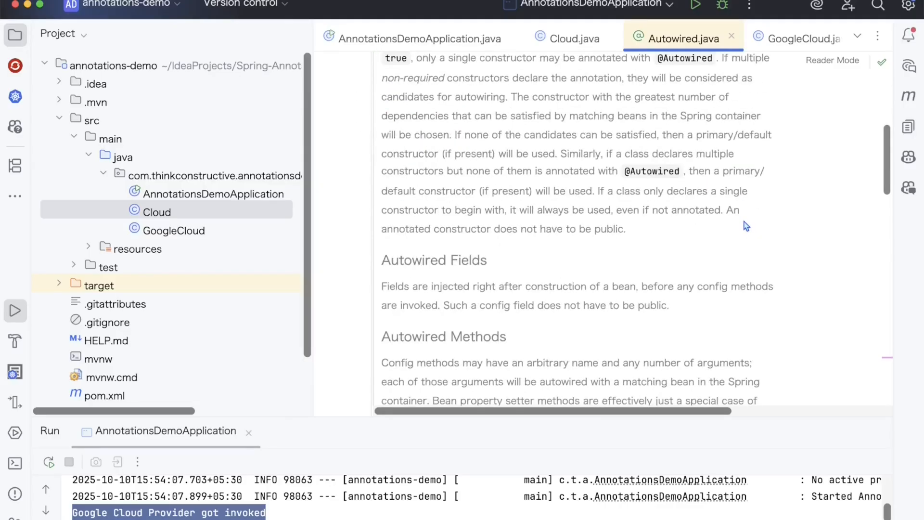
pyautogui.scroll(-3)
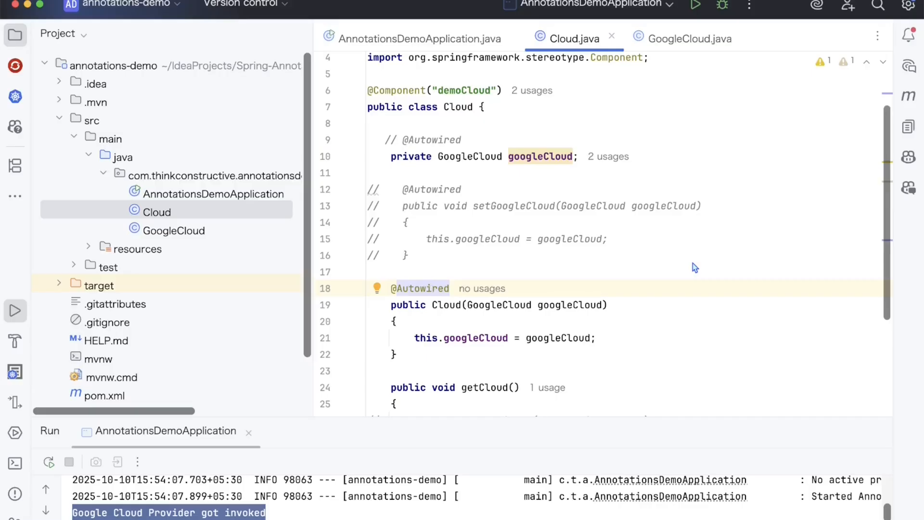
pyautogui.click(432, 288)
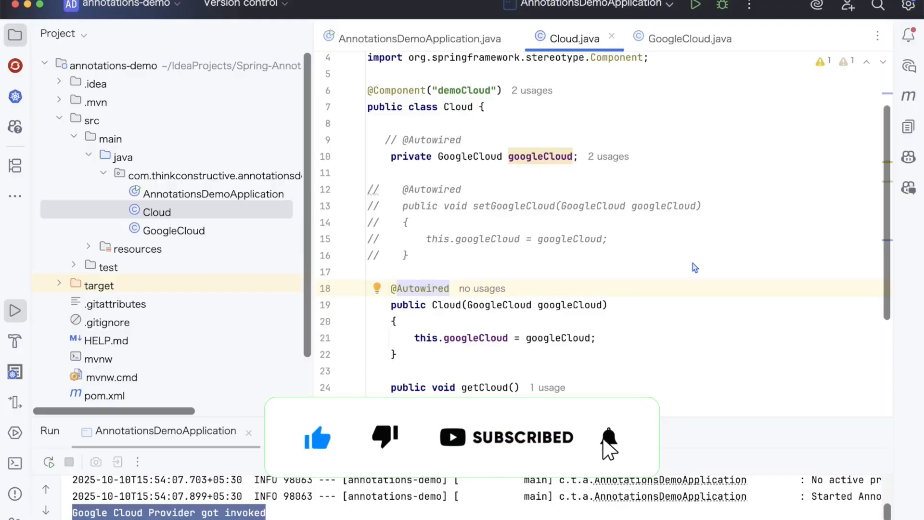
pyautogui.click(609, 437)
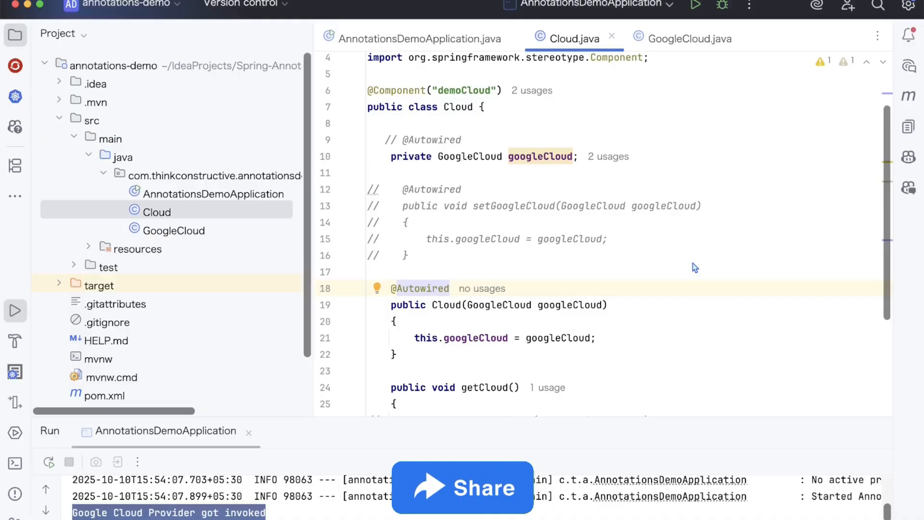
pyautogui.click(434, 288)
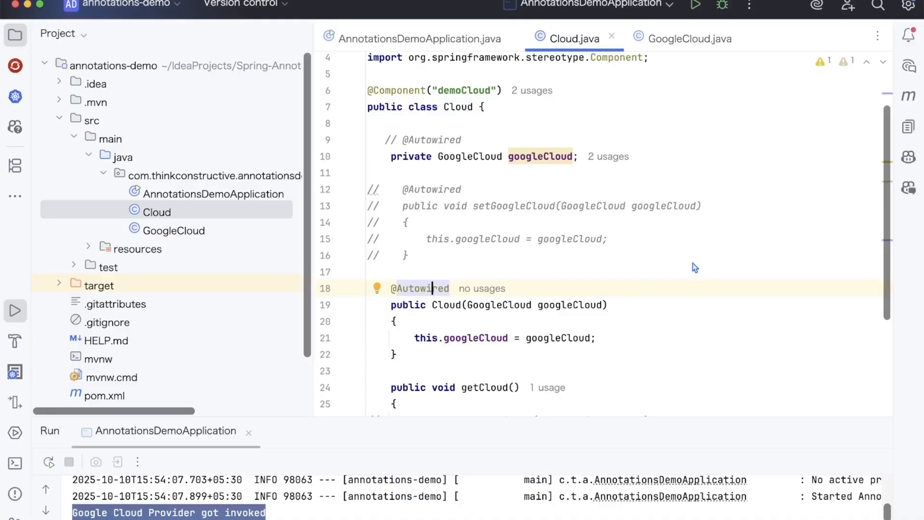